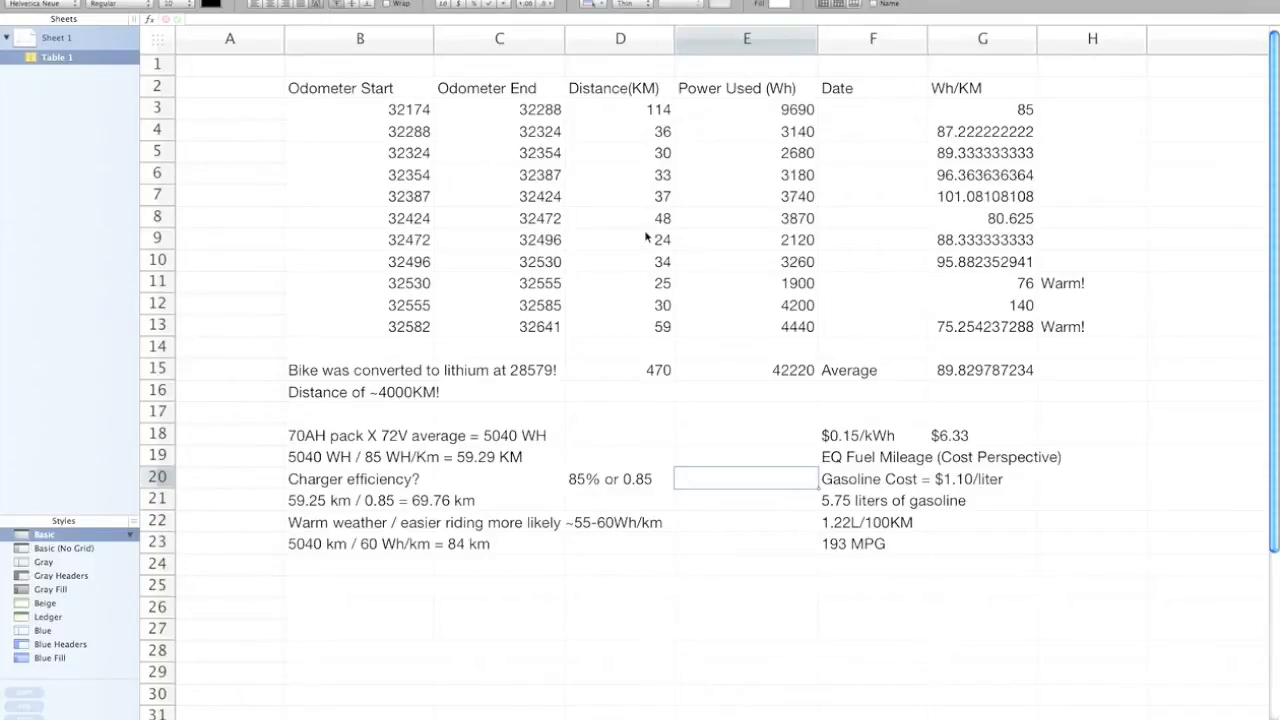
mouse_move(620, 218)
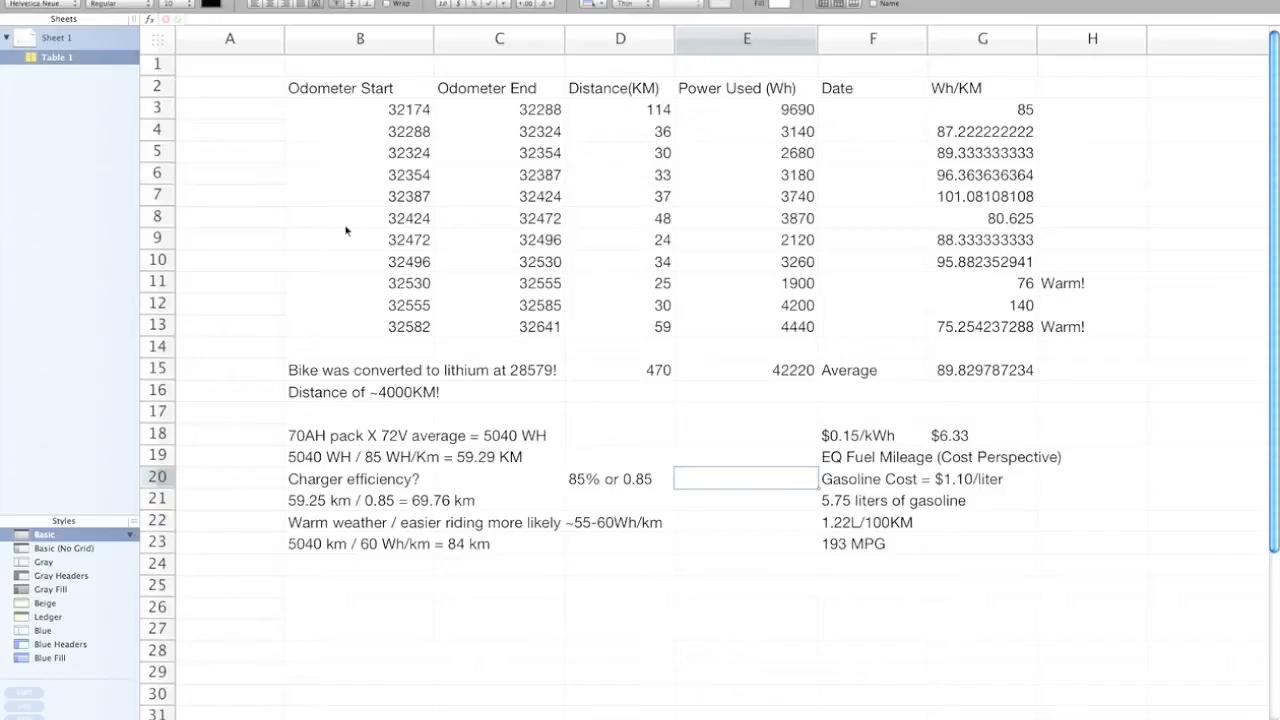
mouse_move(982, 276)
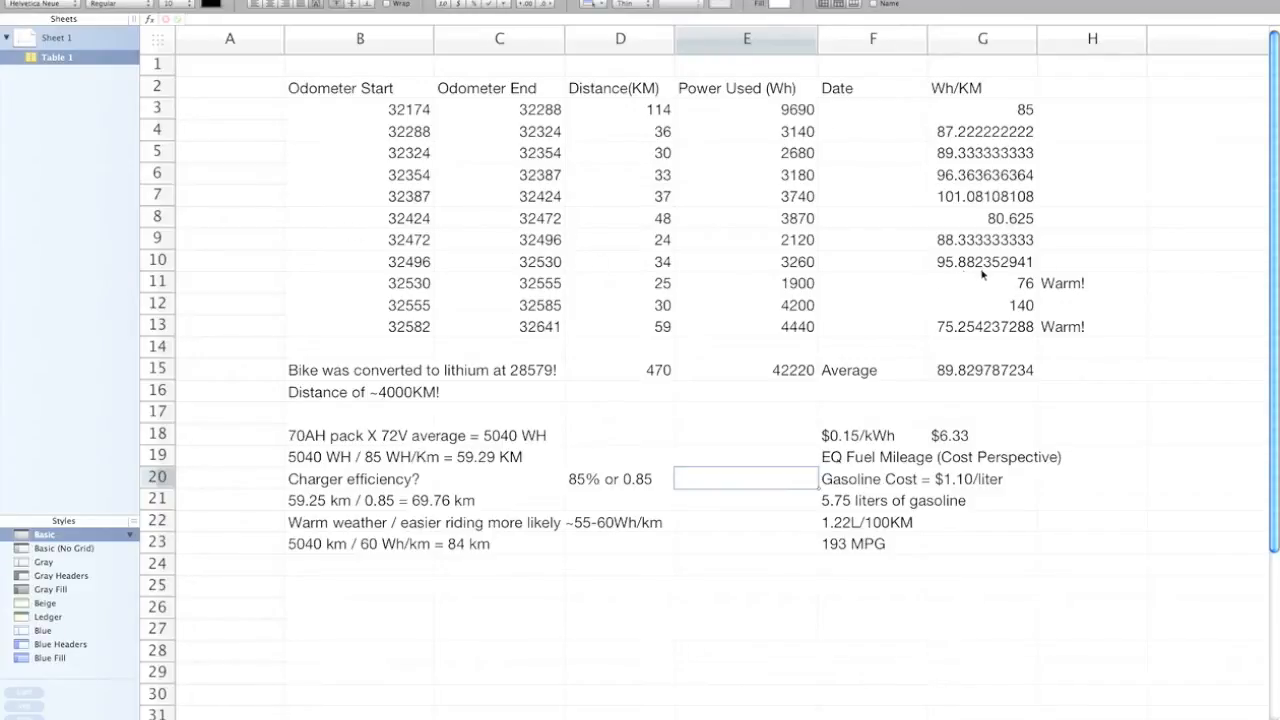
mouse_move(1012, 296)
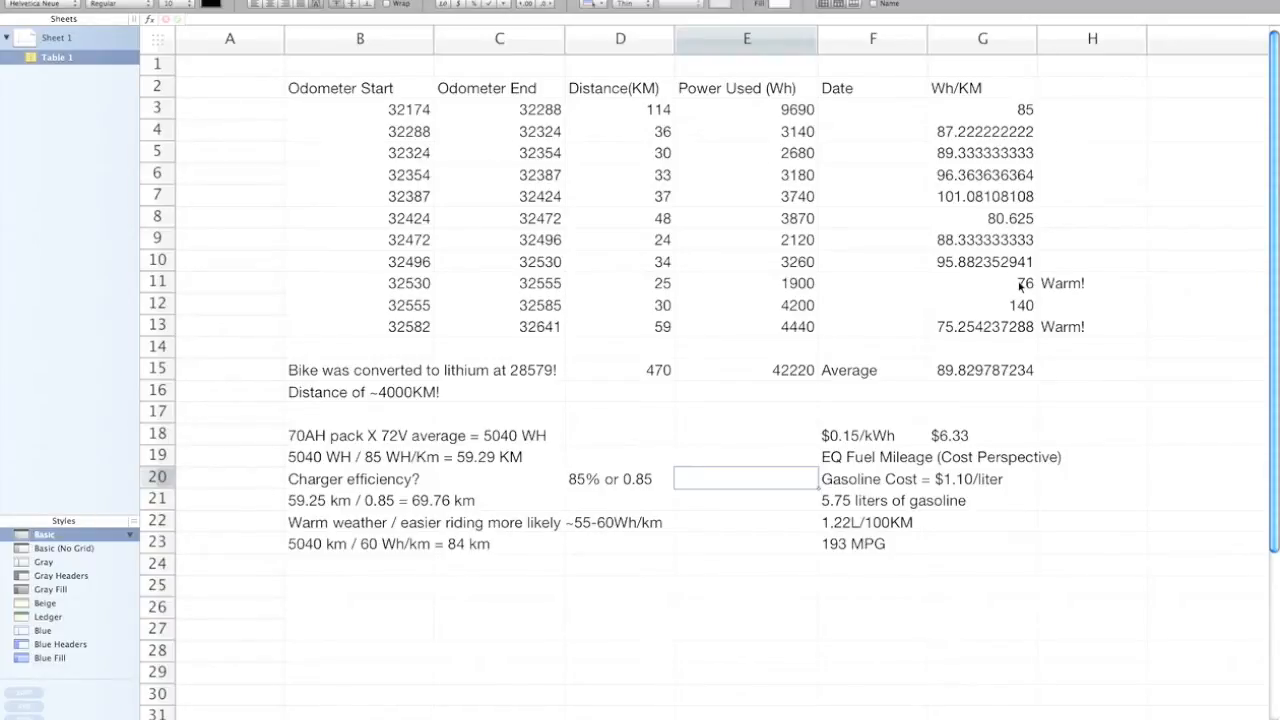
mouse_move(992, 330)
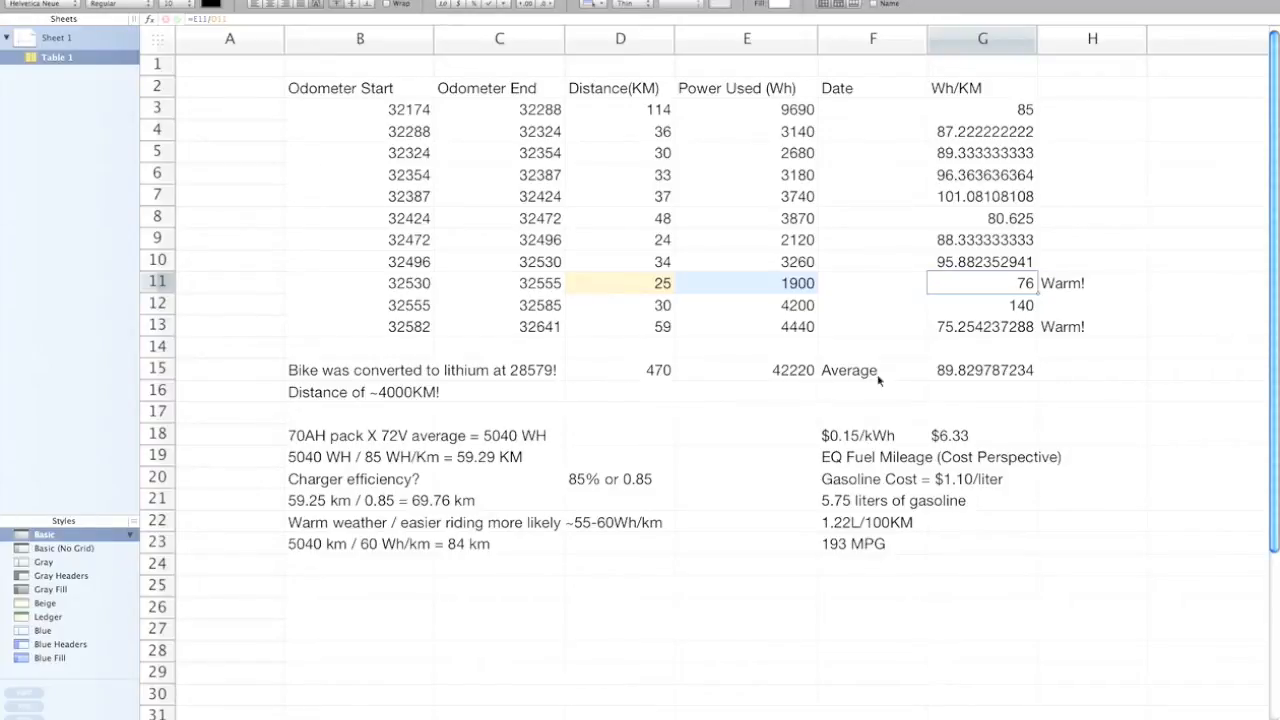
mouse_move(976, 370)
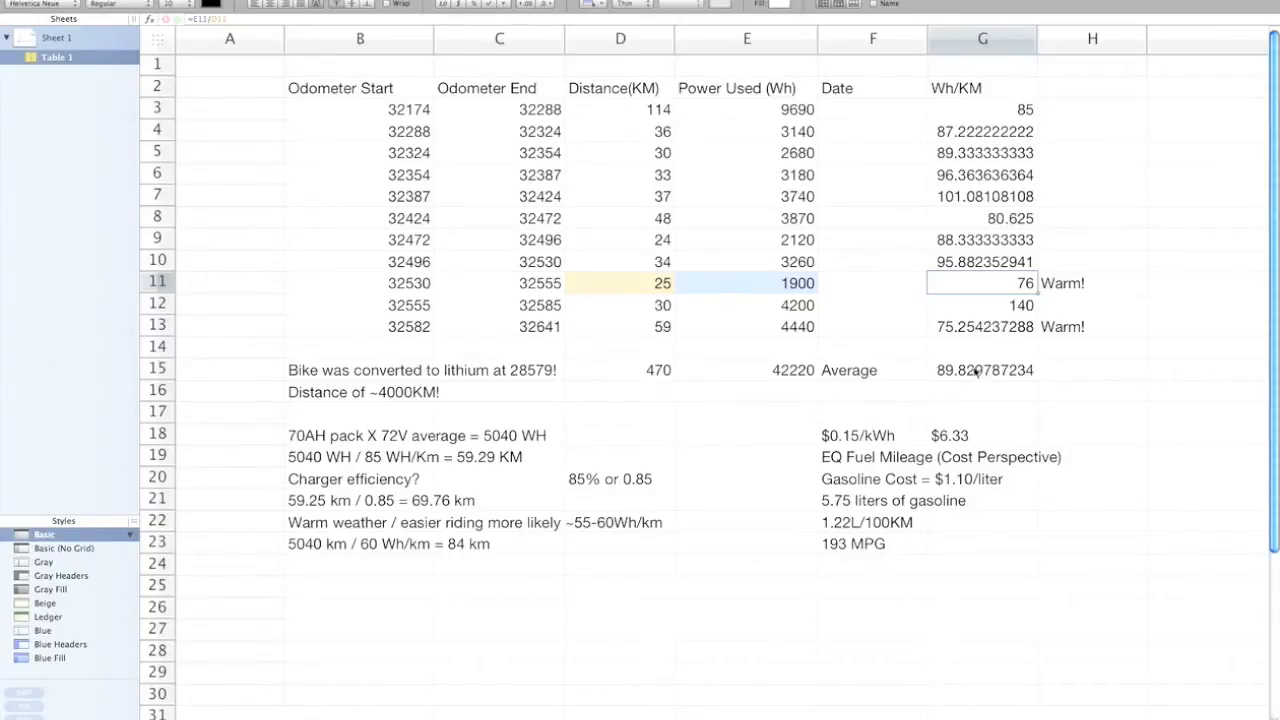
mouse_move(670, 110)
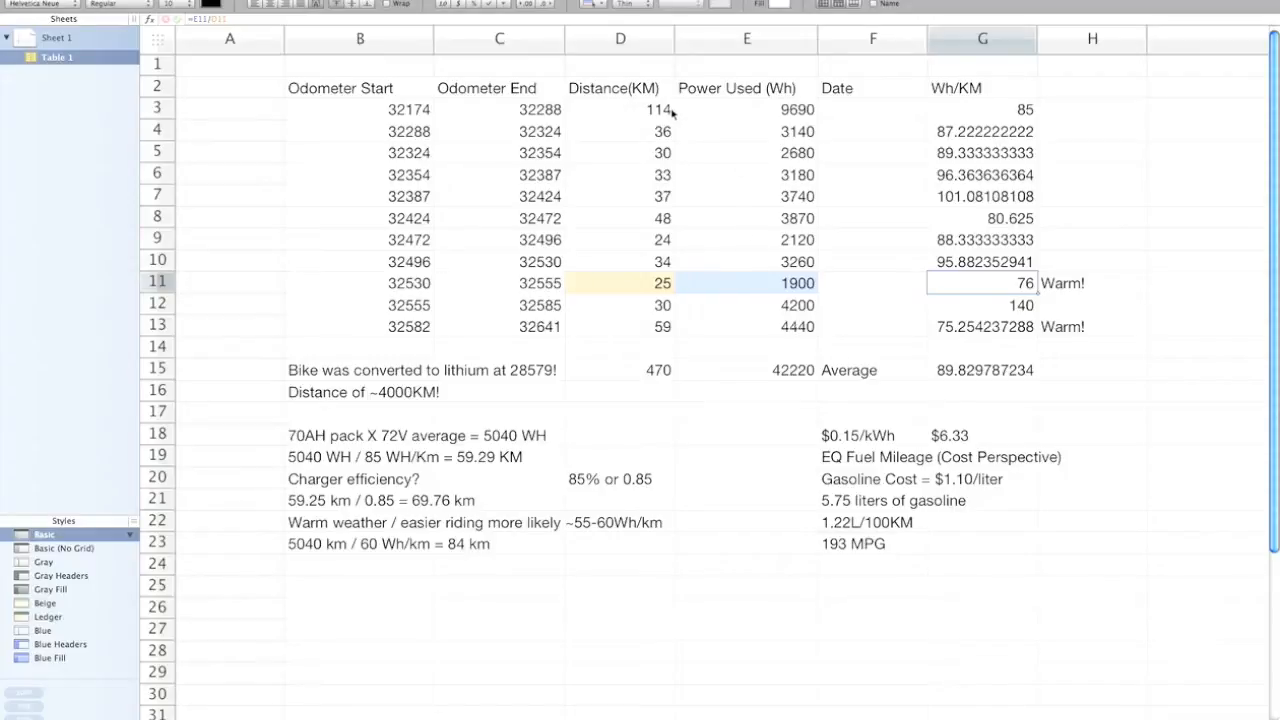
mouse_move(632, 374)
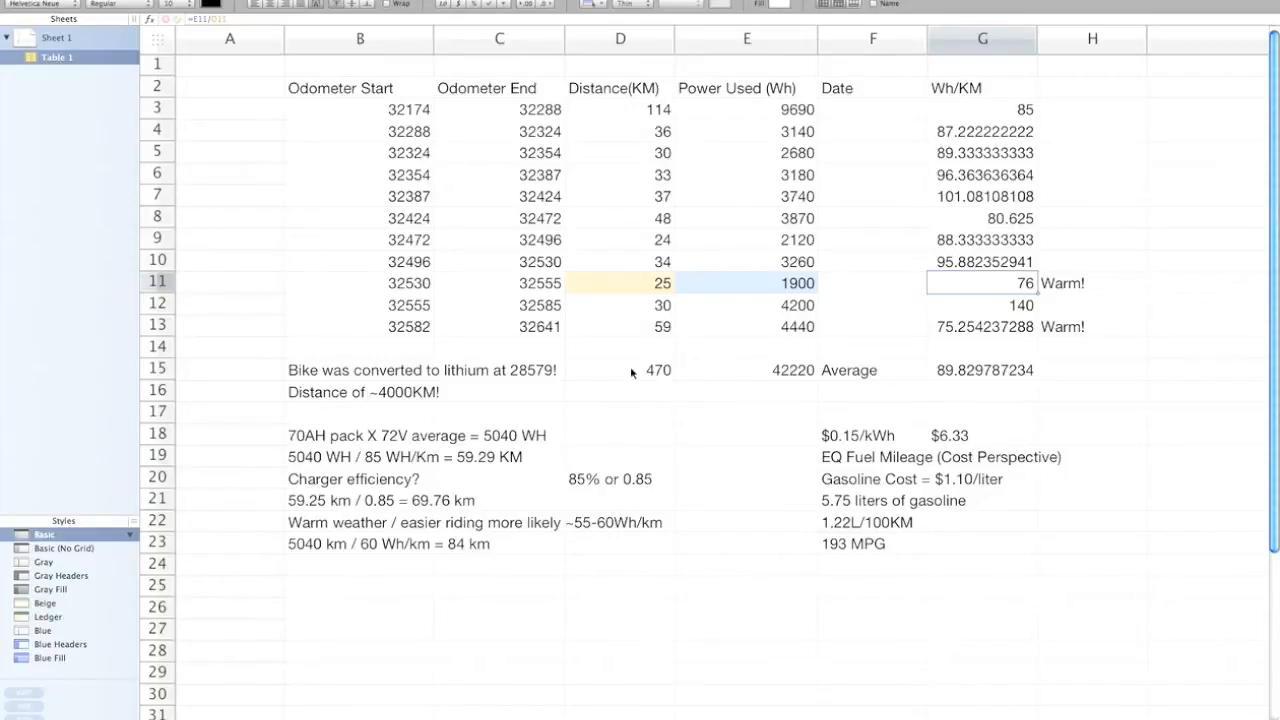
- Select the 470 km distance total to reveal its SUM over D3:D13
left_click(620, 368)
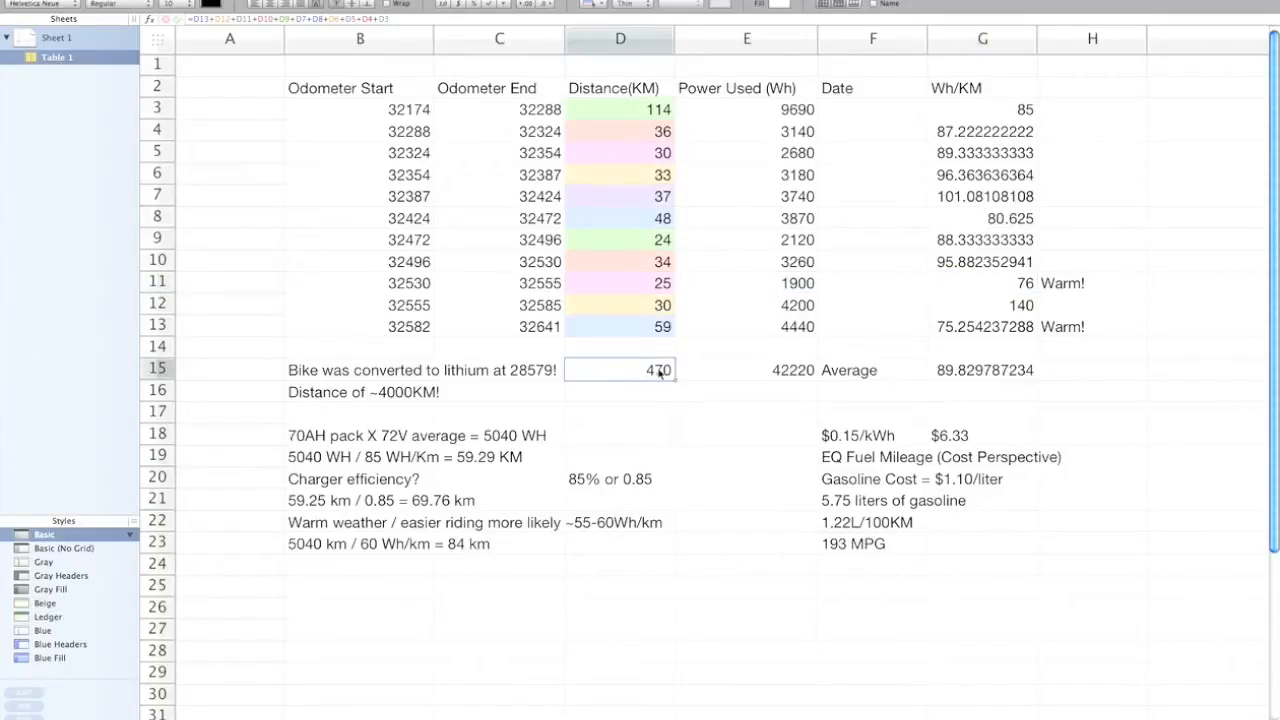
mouse_move(760, 372)
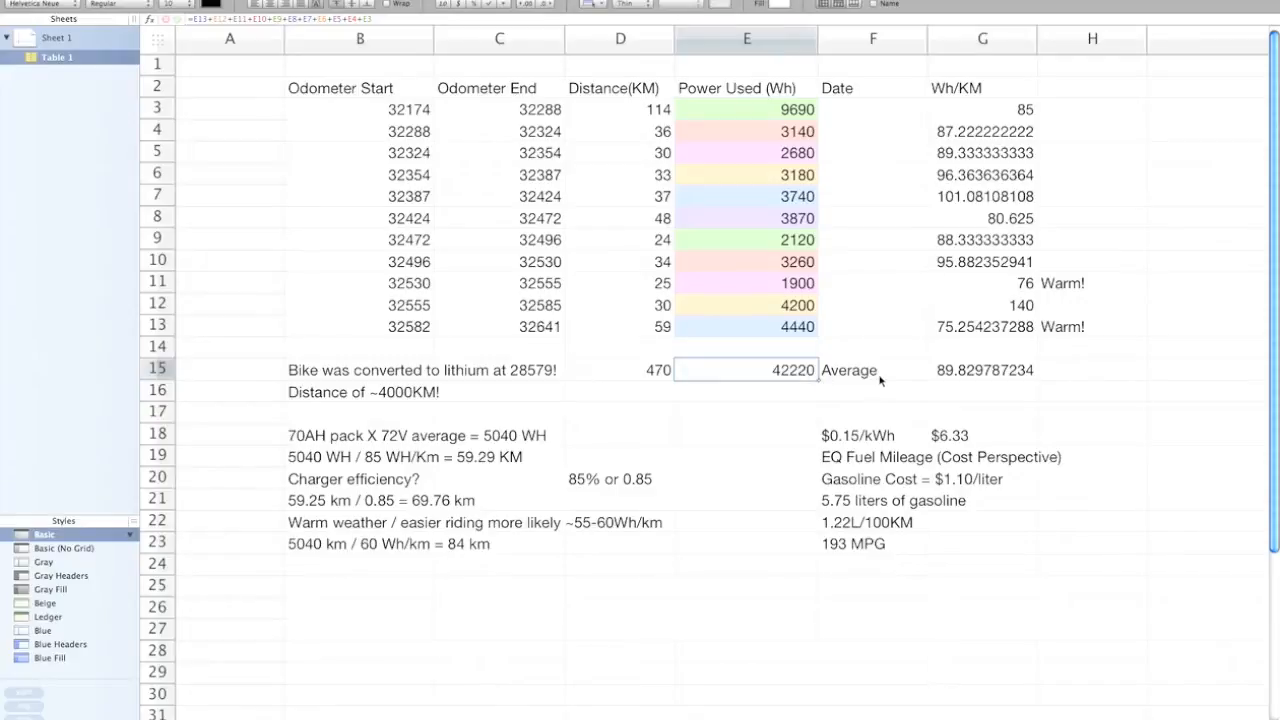
mouse_move(956, 374)
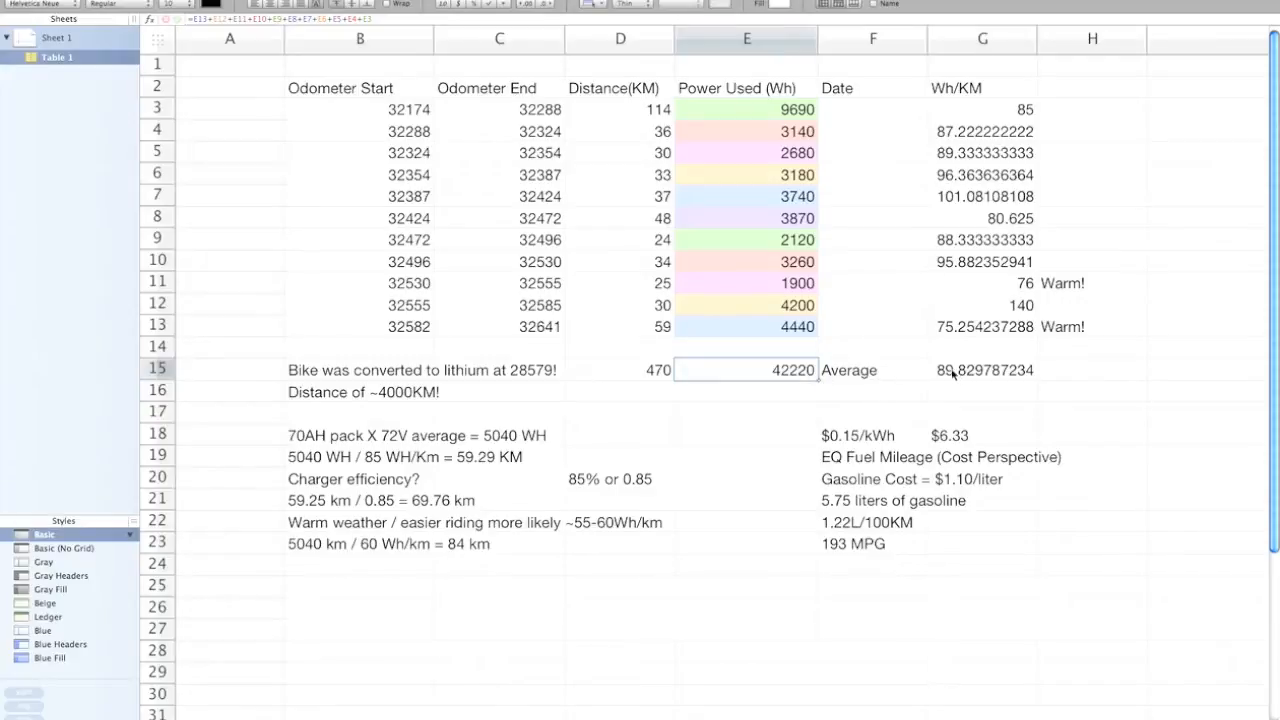
mouse_move(964, 376)
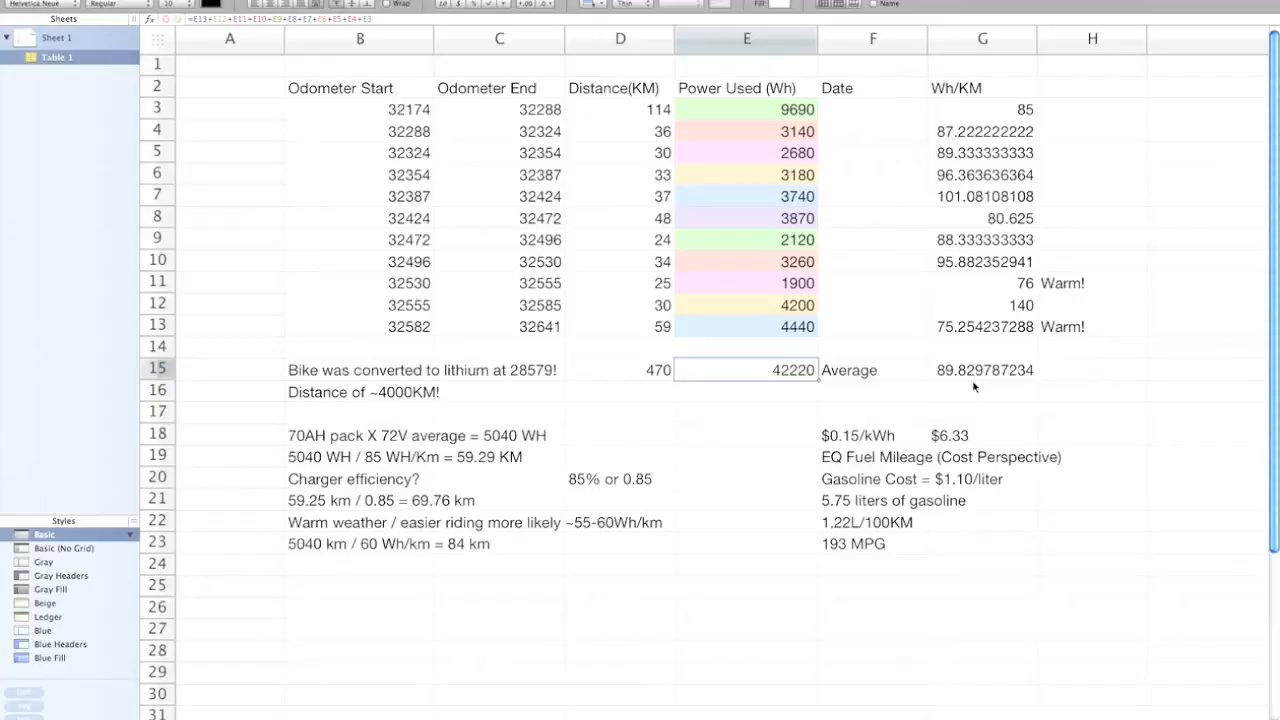
mouse_move(910, 404)
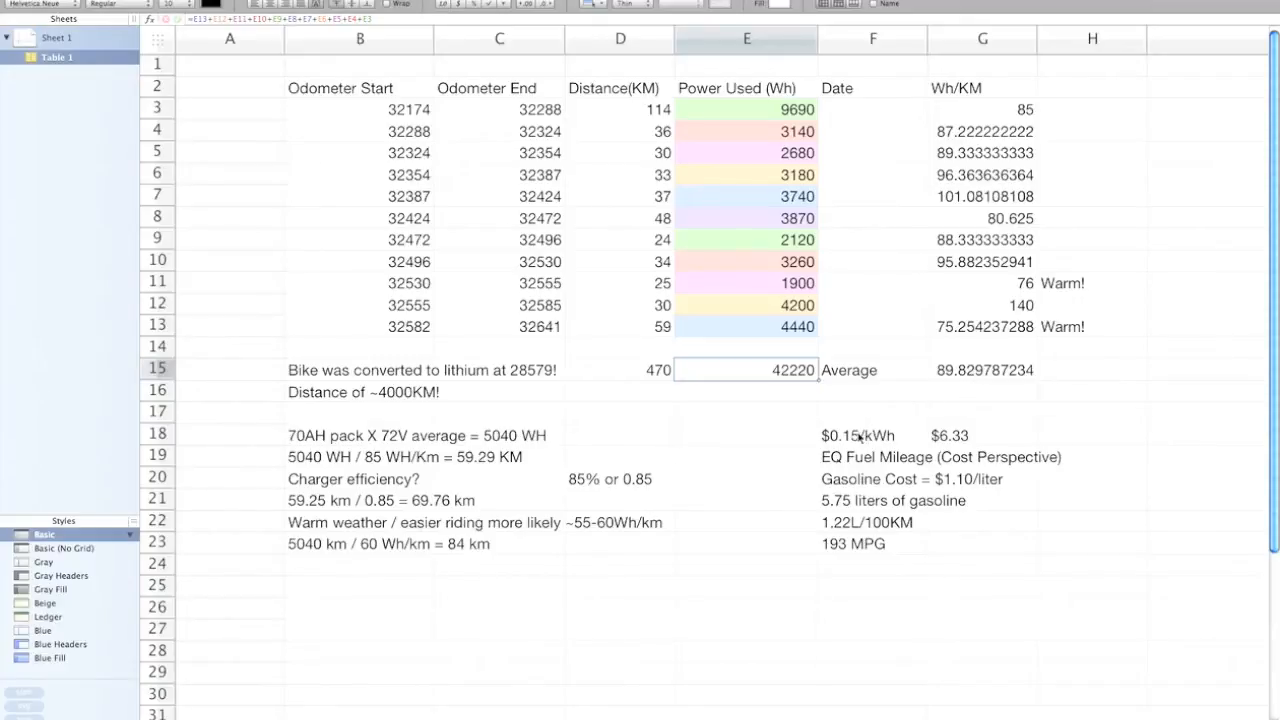
mouse_move(876, 448)
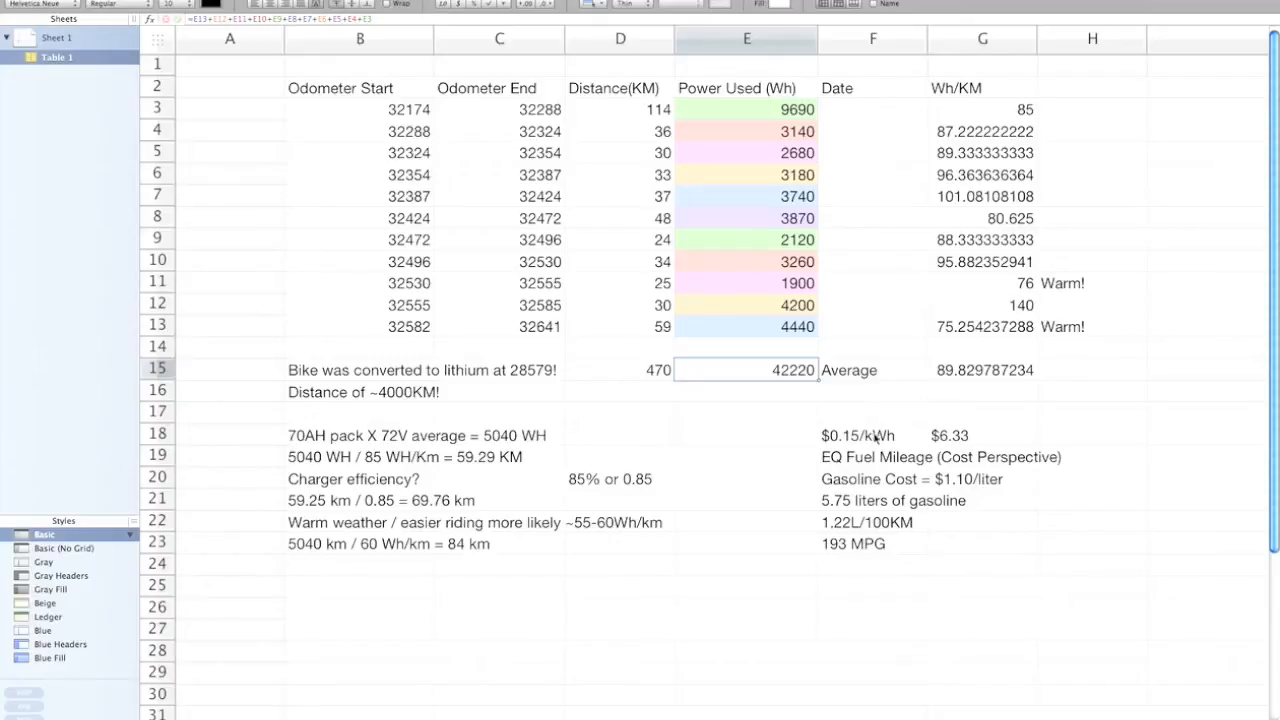
mouse_move(844, 462)
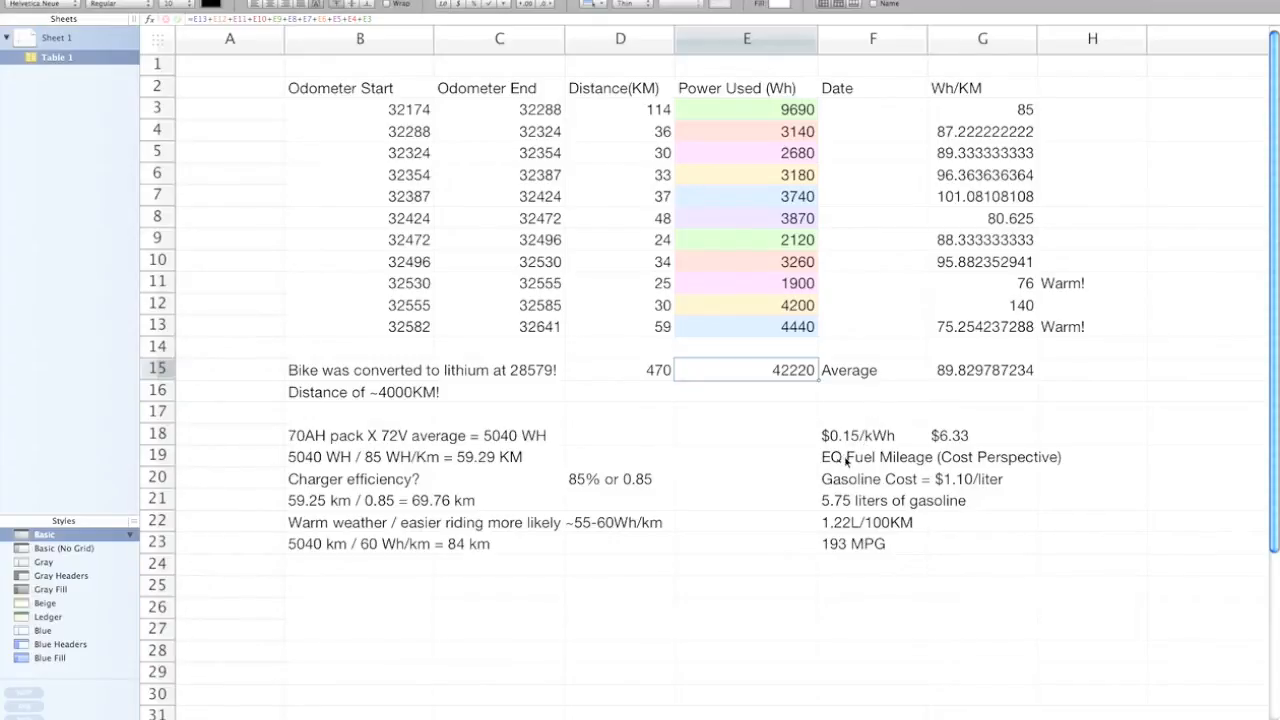
mouse_move(936, 460)
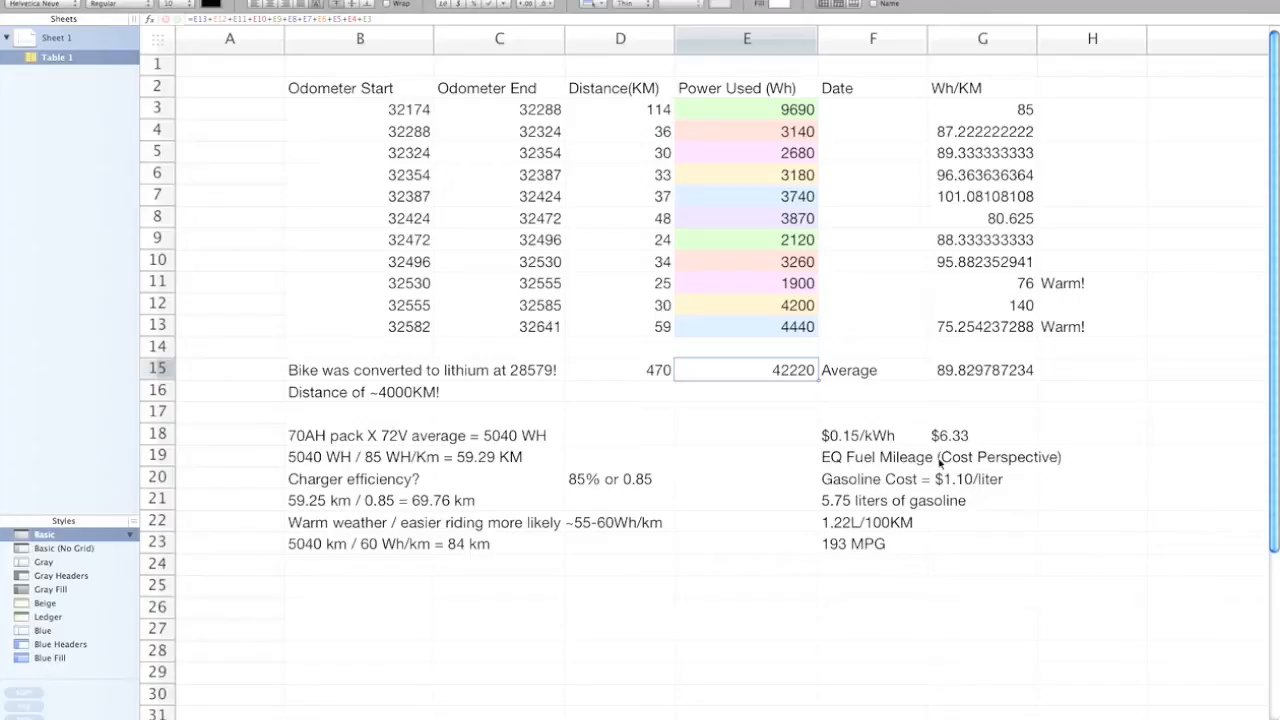
mouse_move(1104, 464)
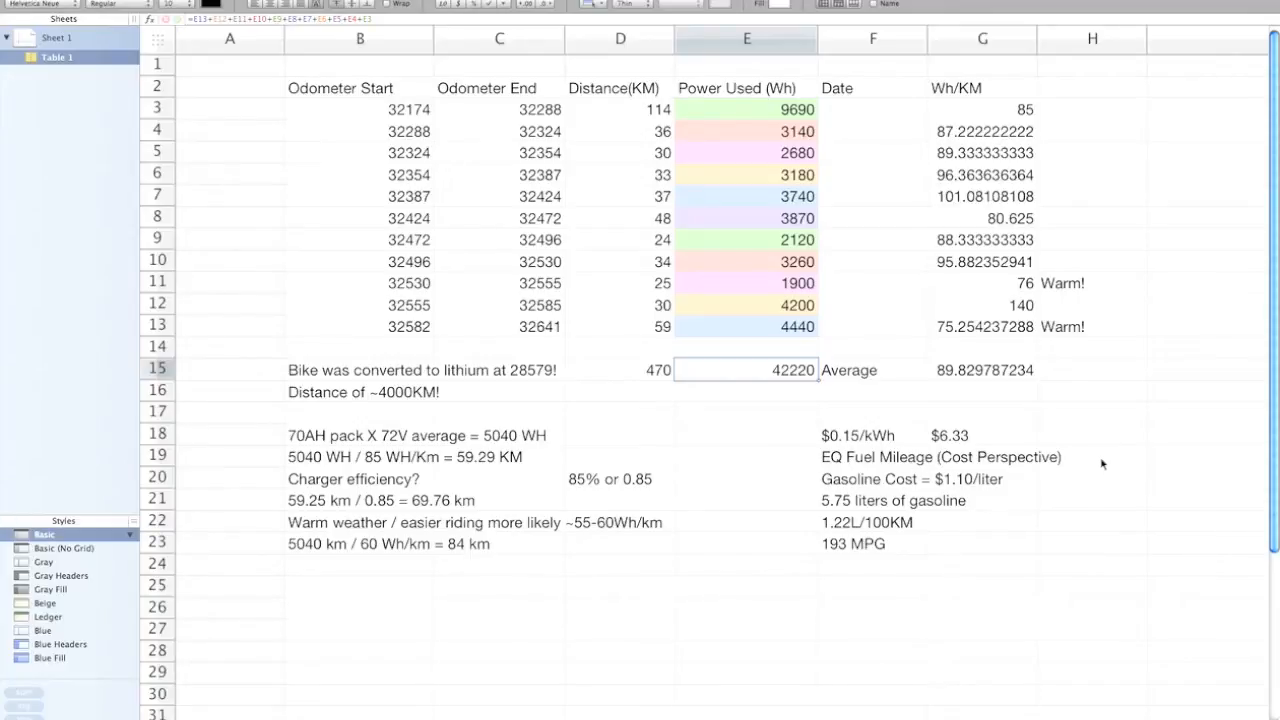
mouse_move(784, 382)
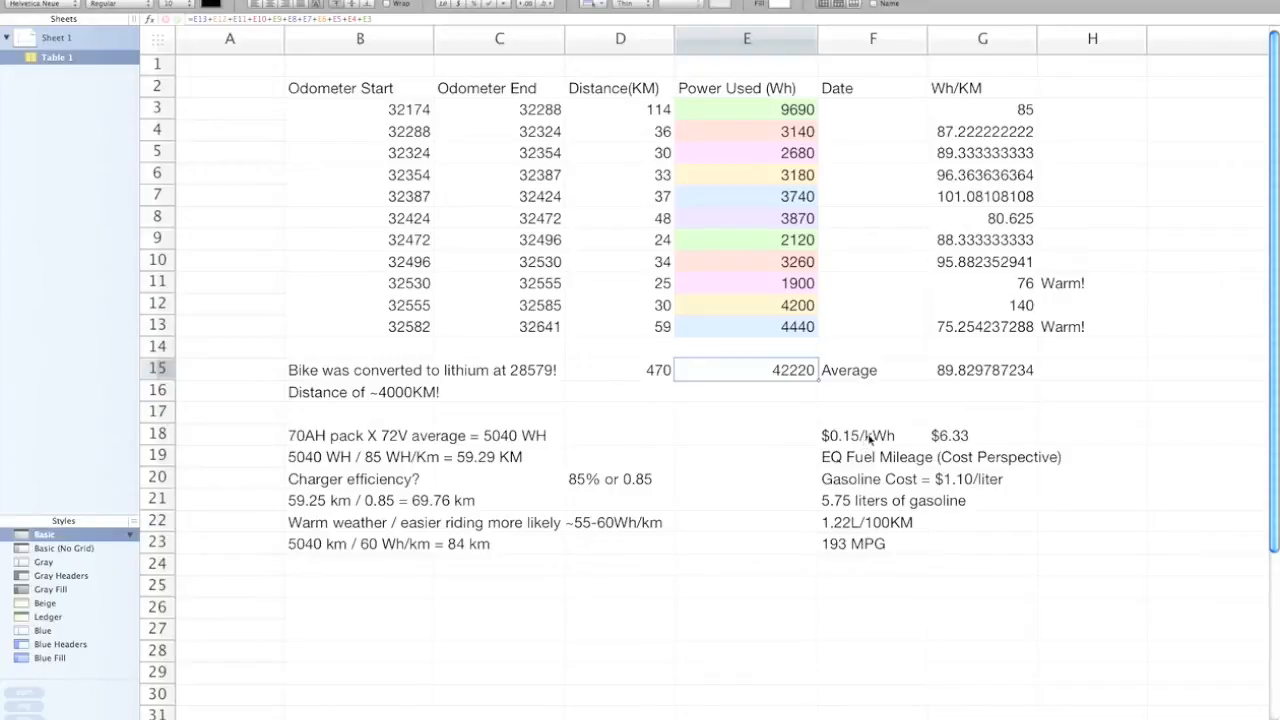
mouse_move(868, 440)
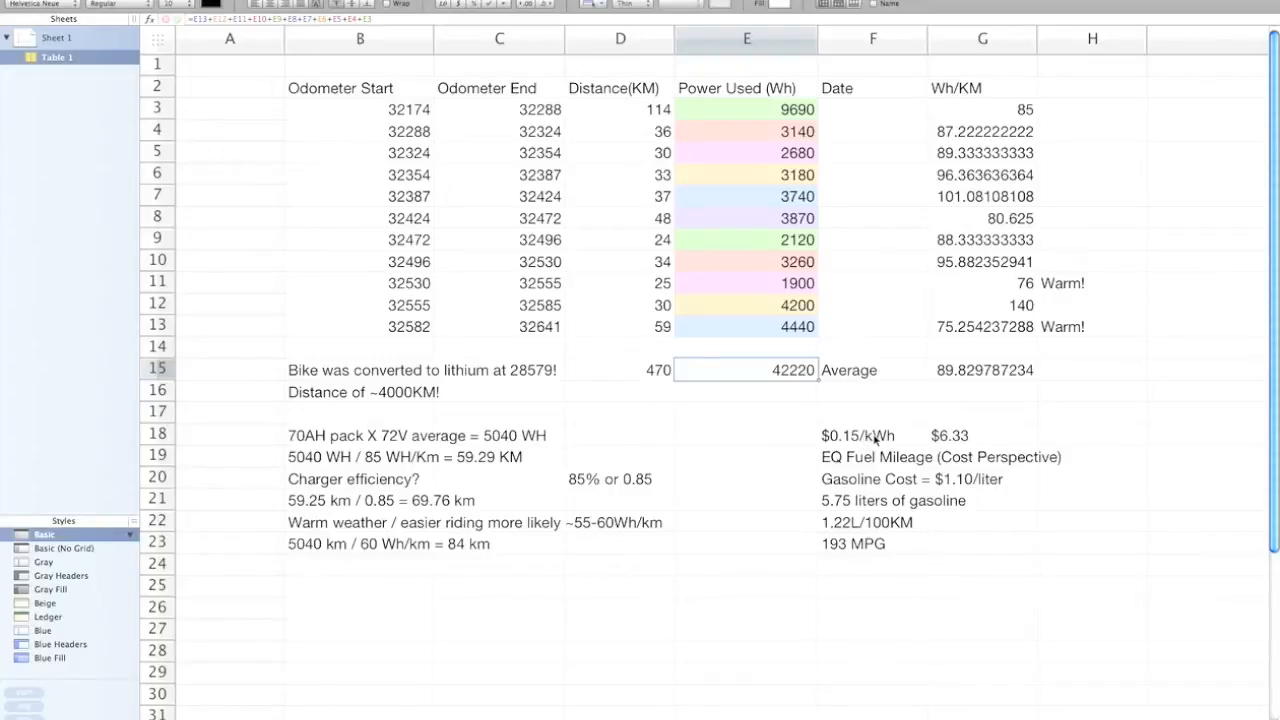
mouse_move(876, 440)
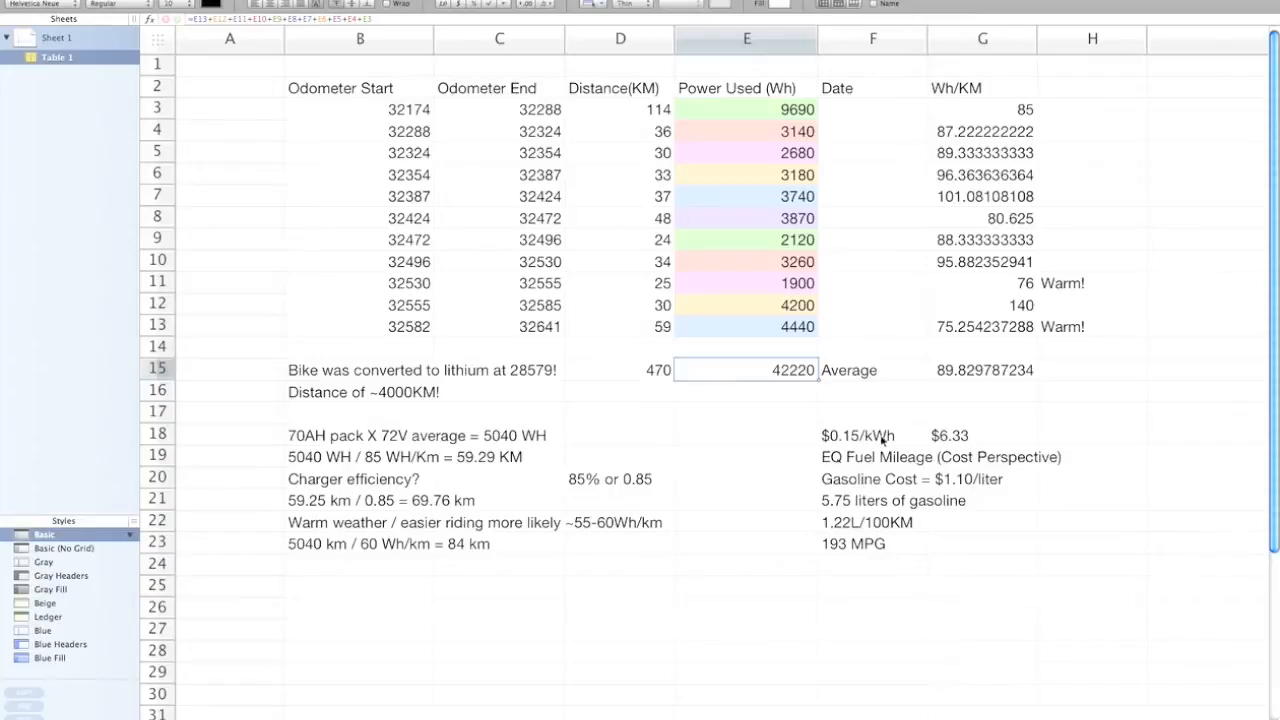
mouse_move(940, 438)
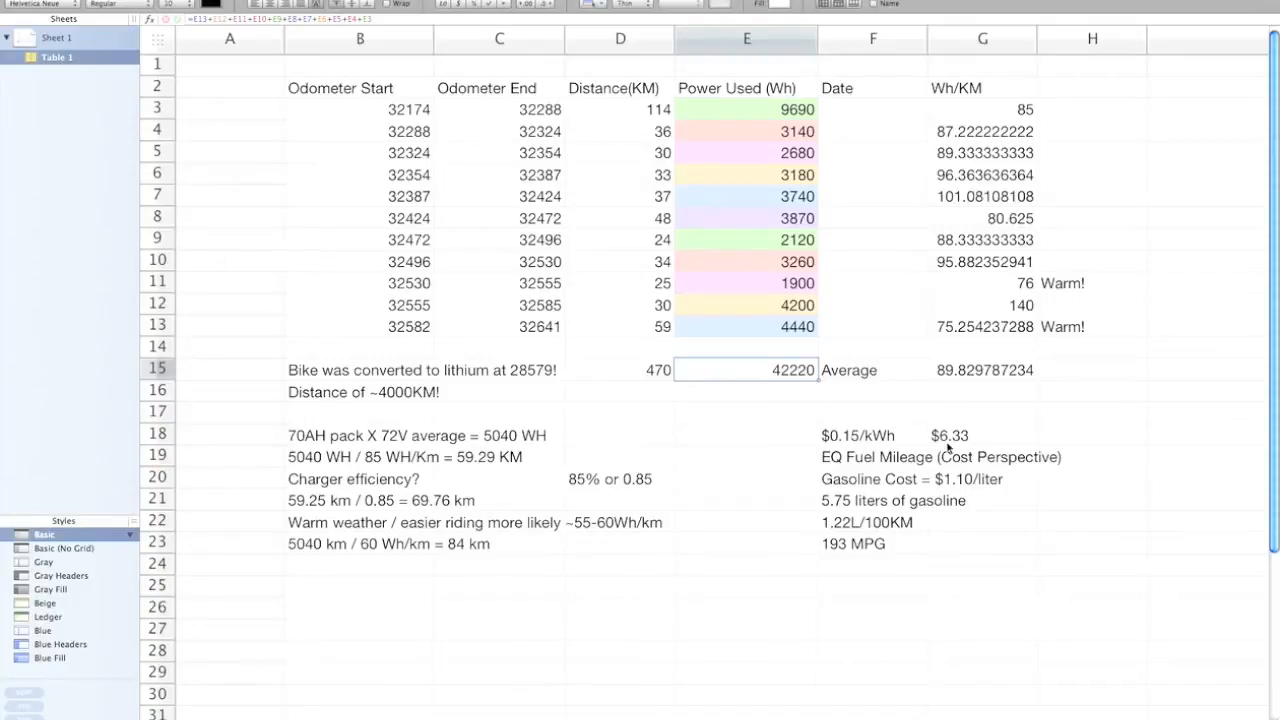
mouse_move(868, 474)
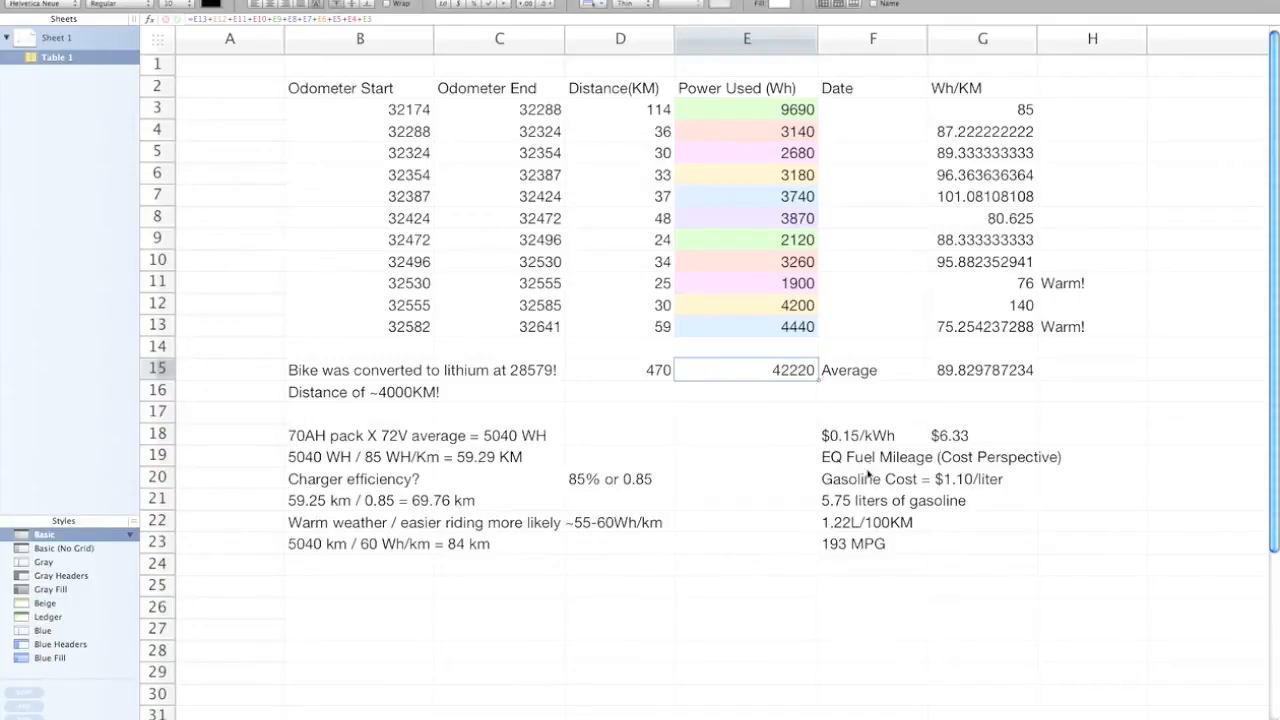
mouse_move(910, 486)
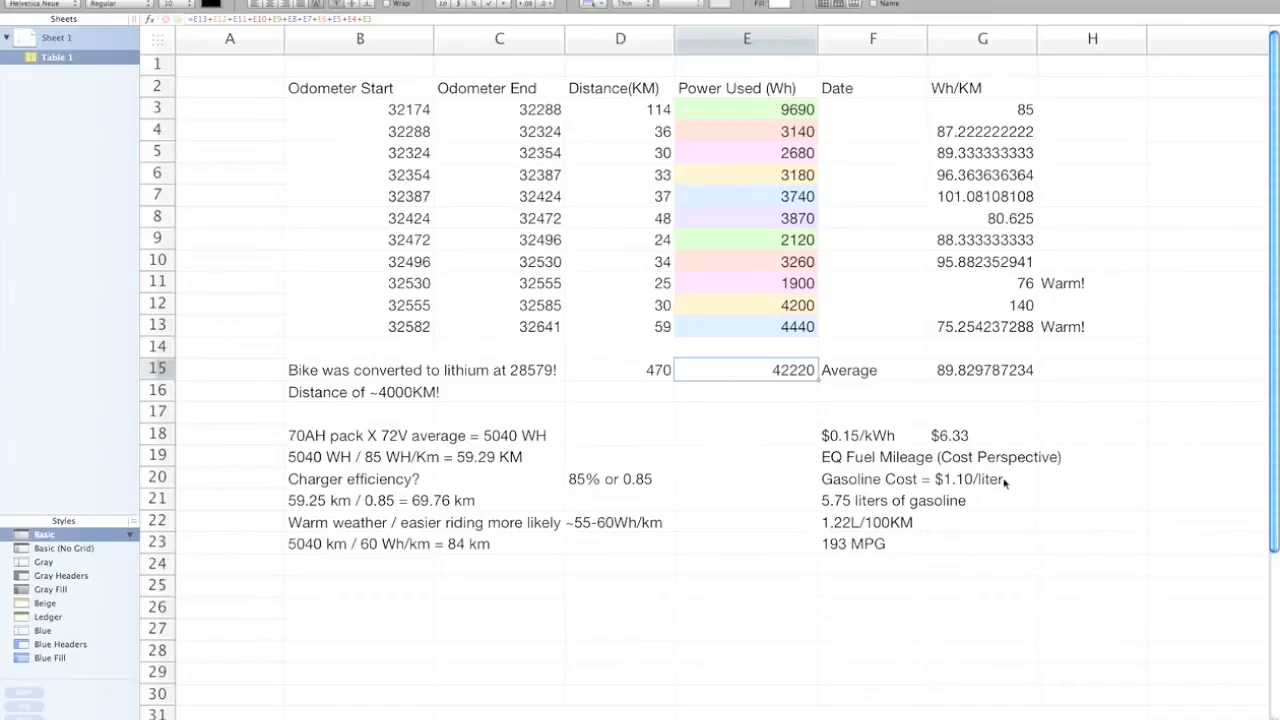
mouse_move(824, 508)
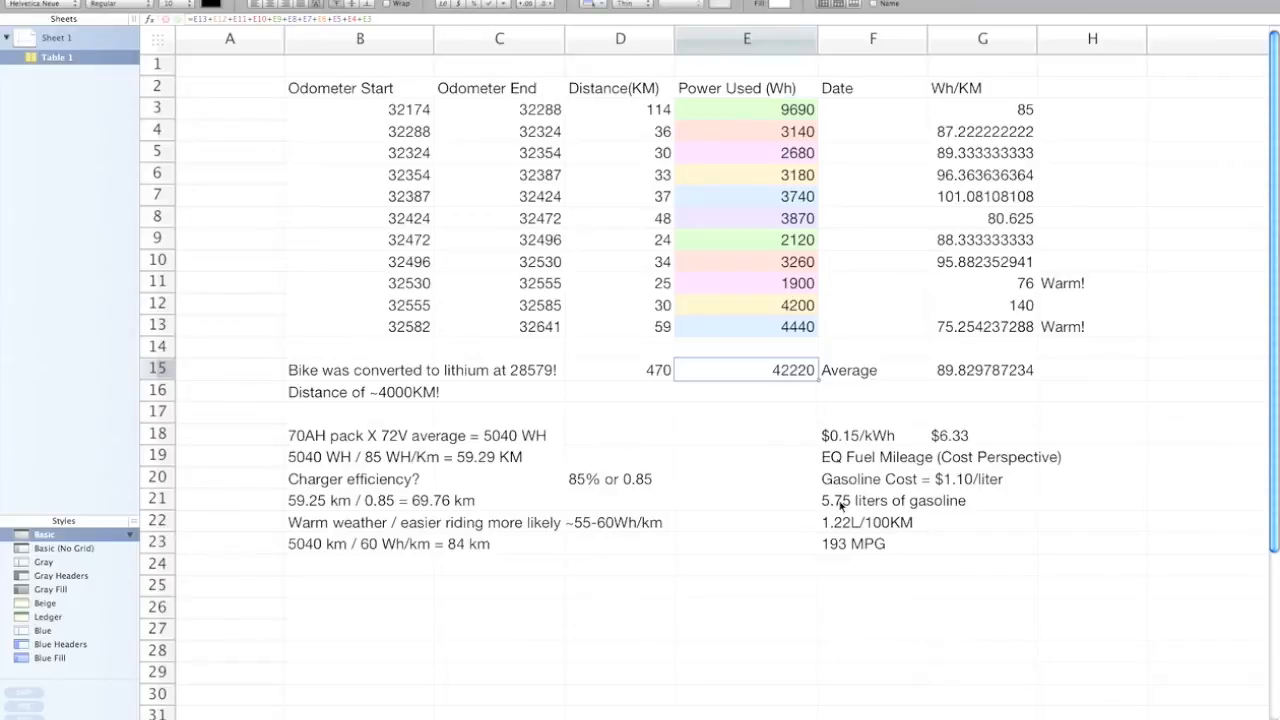
mouse_move(840, 504)
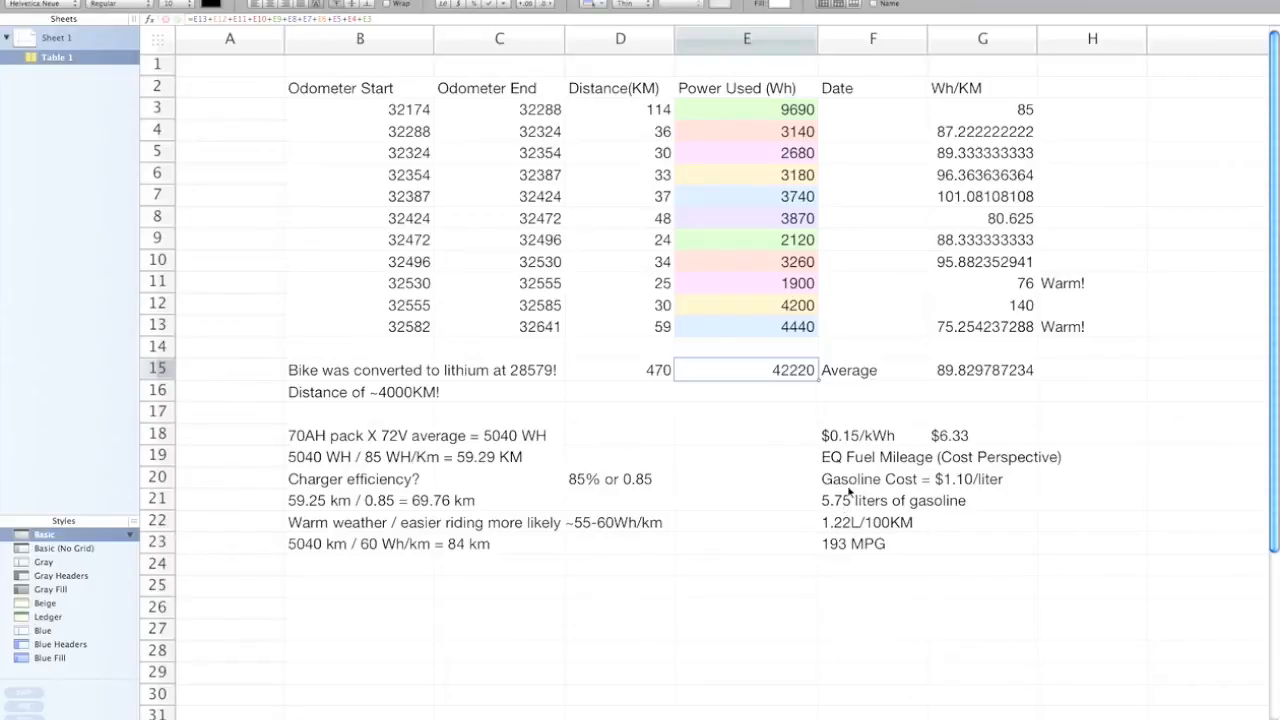
mouse_move(848, 516)
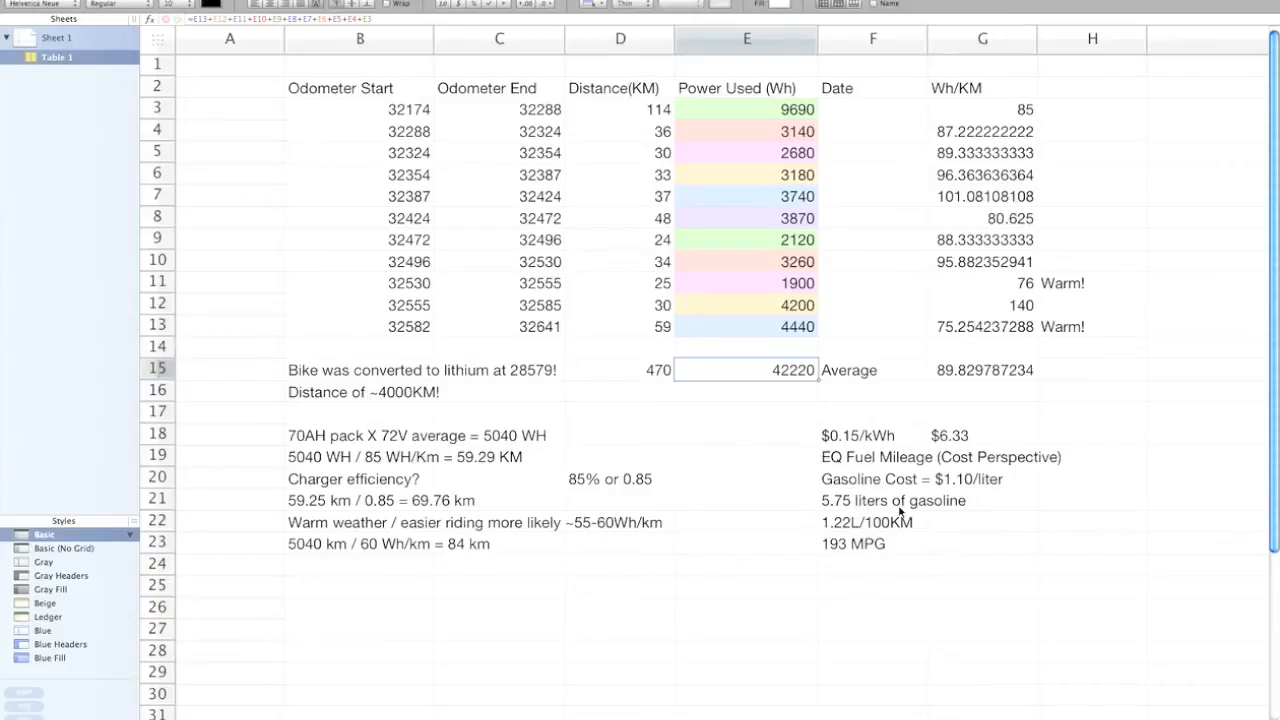
mouse_move(892, 512)
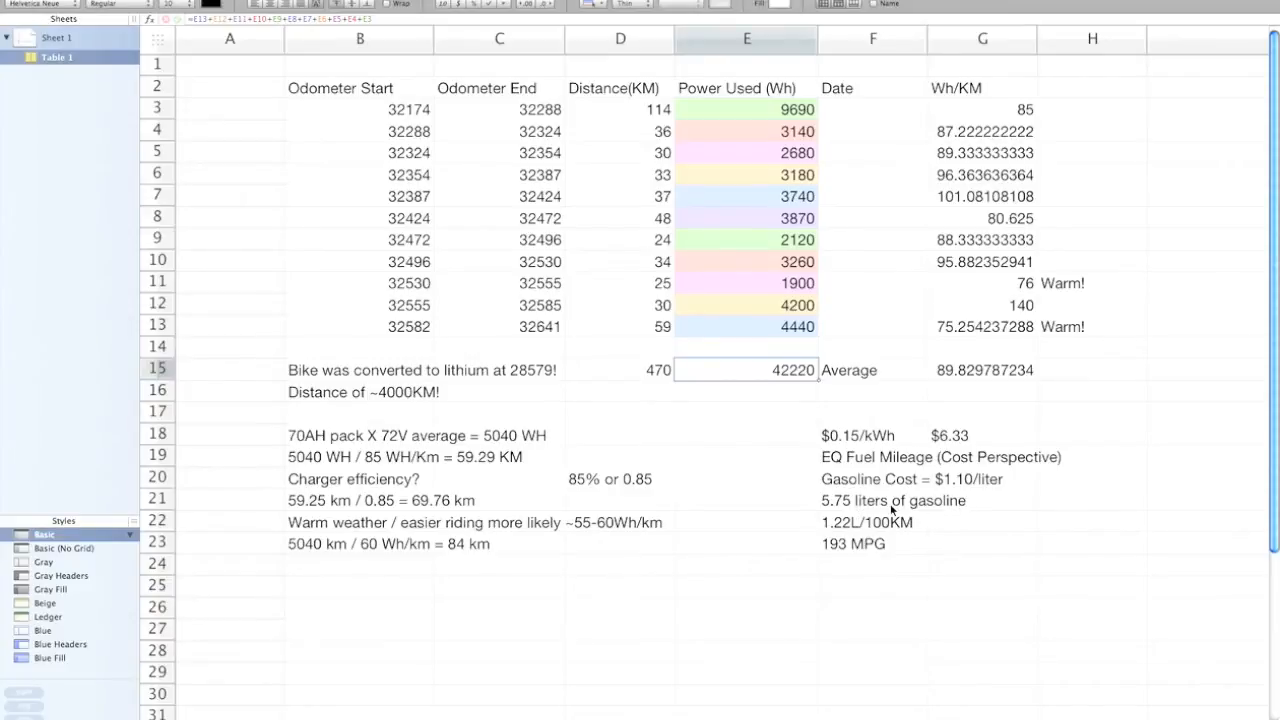
mouse_move(636, 380)
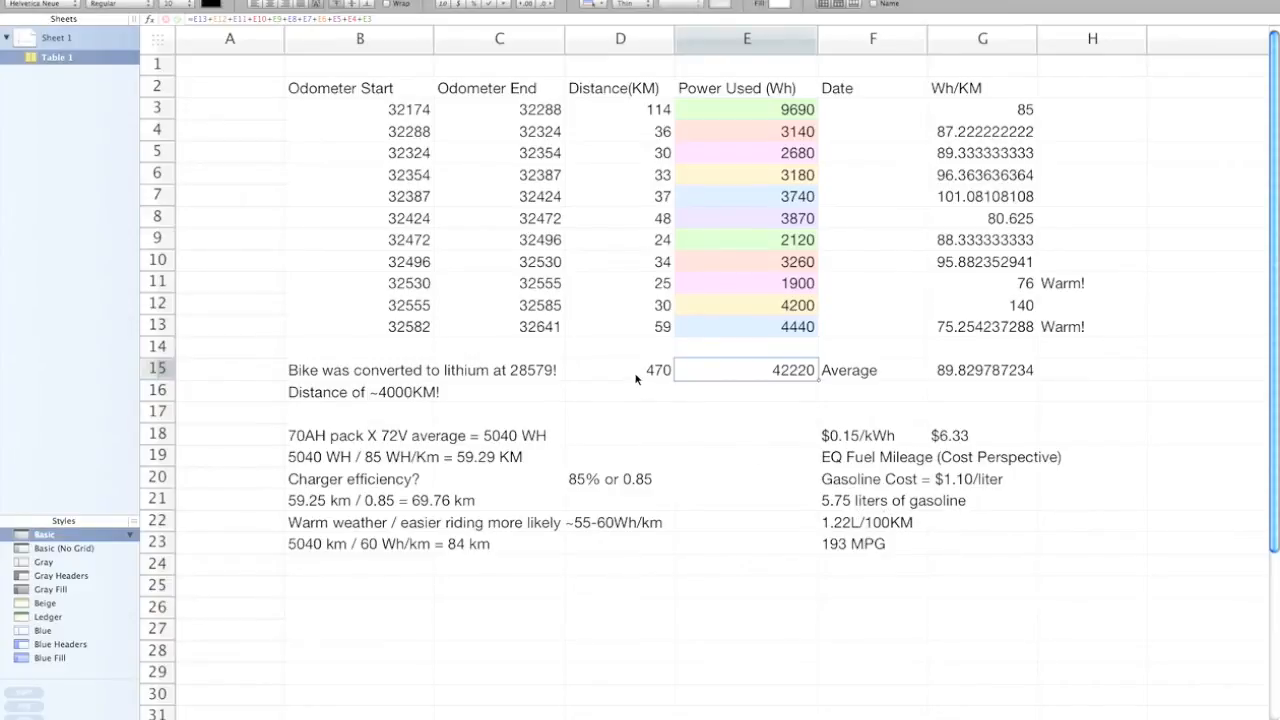
mouse_move(784, 470)
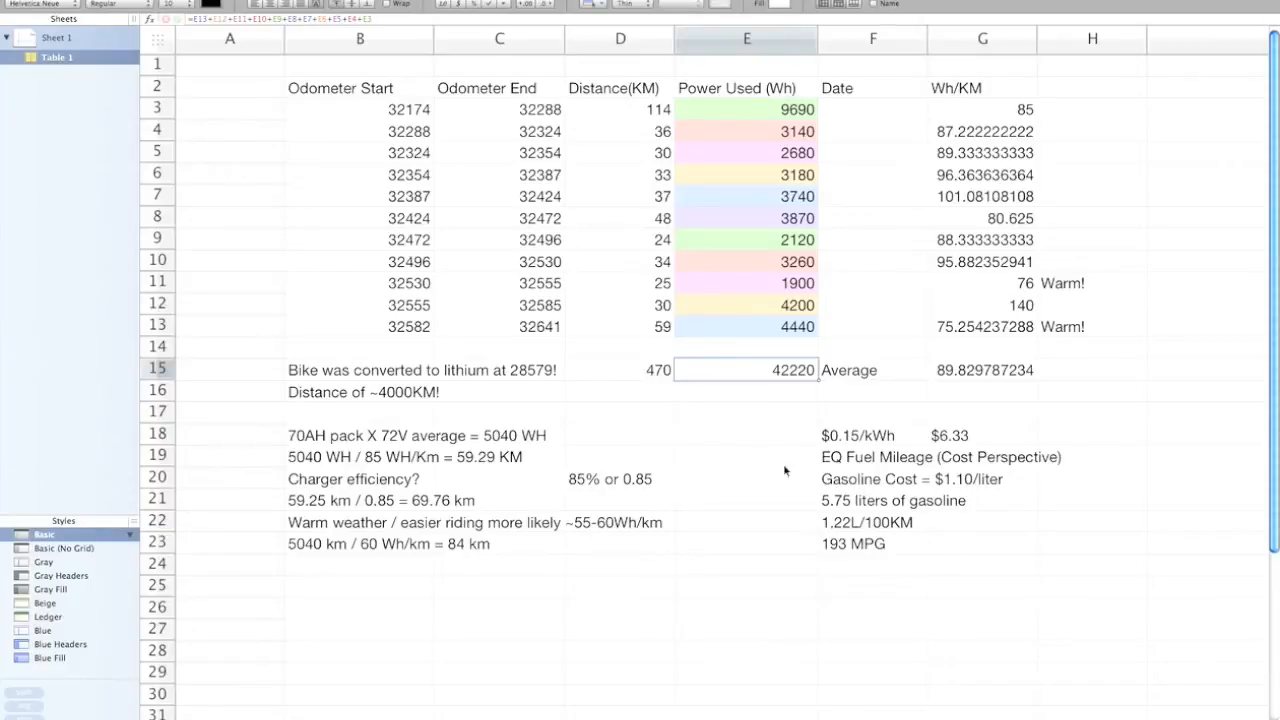
mouse_move(844, 530)
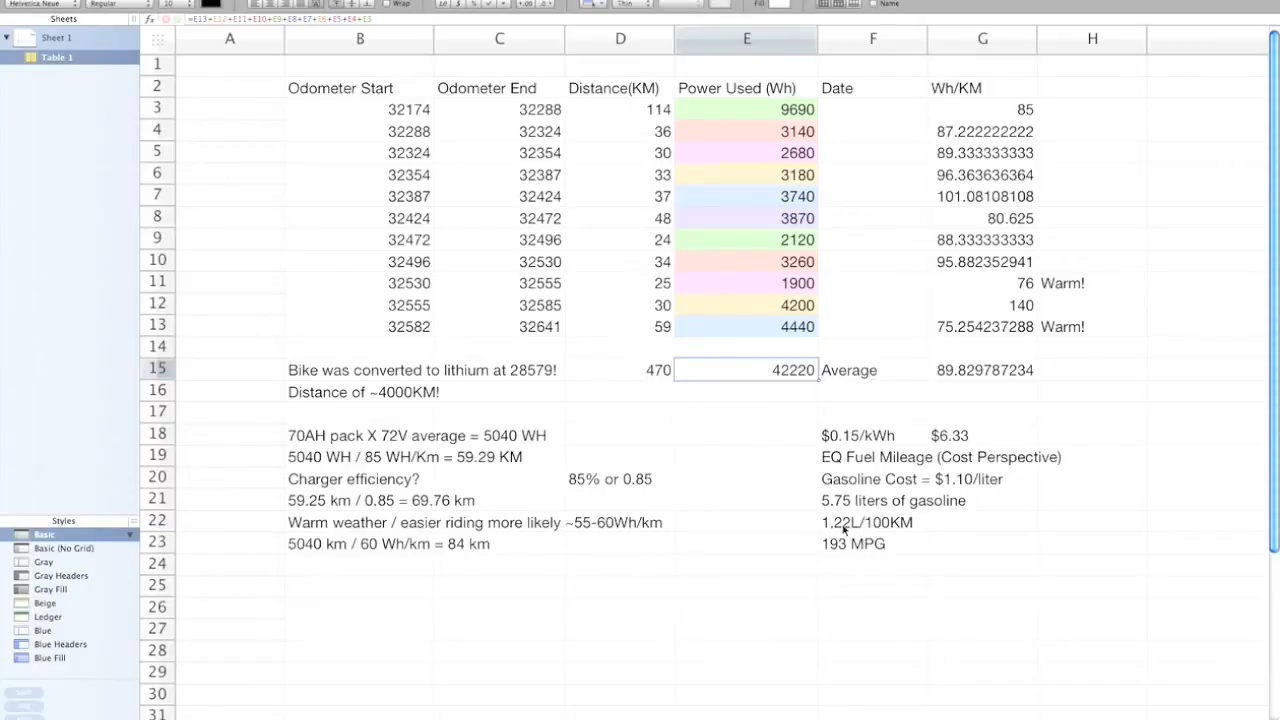
mouse_move(890, 528)
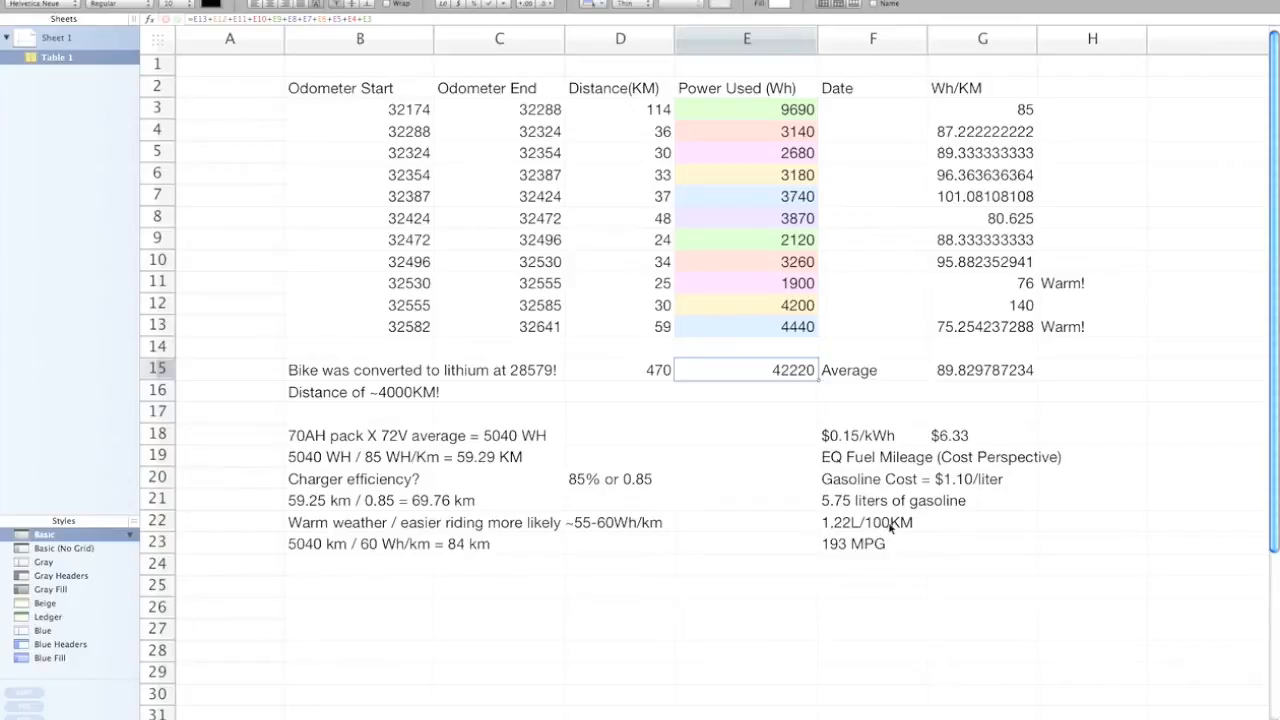
mouse_move(812, 488)
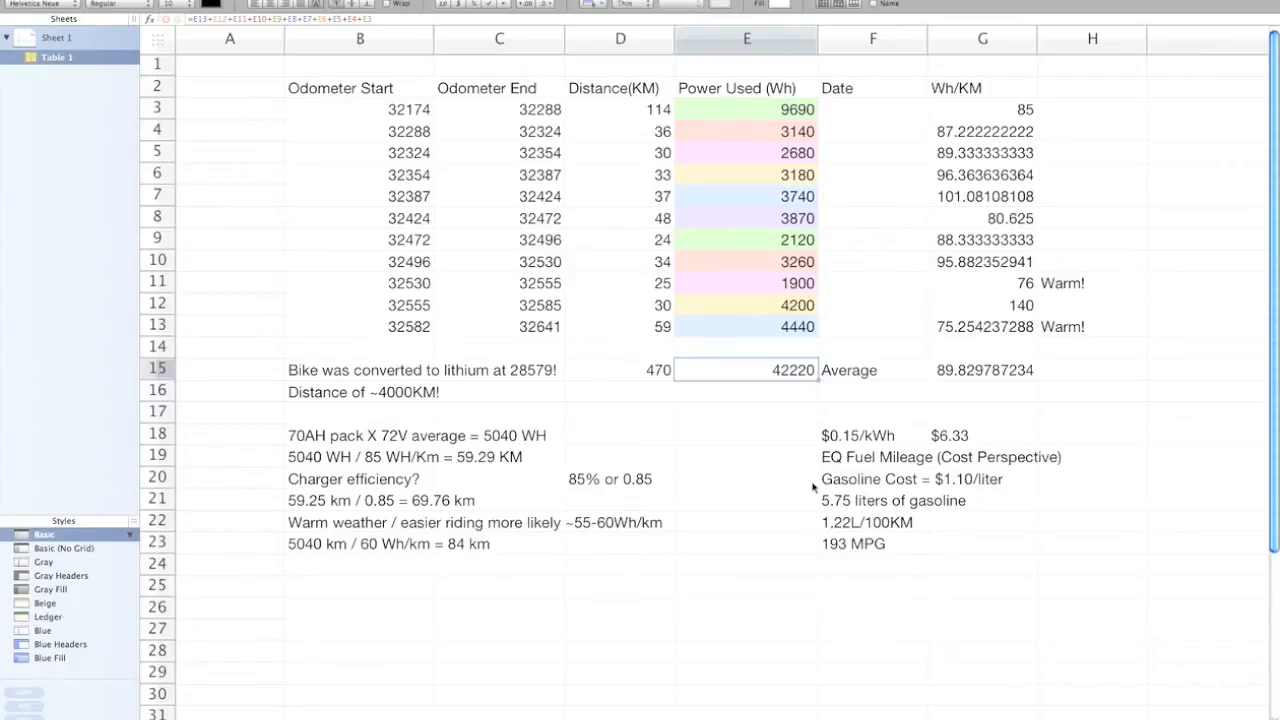
mouse_move(866, 552)
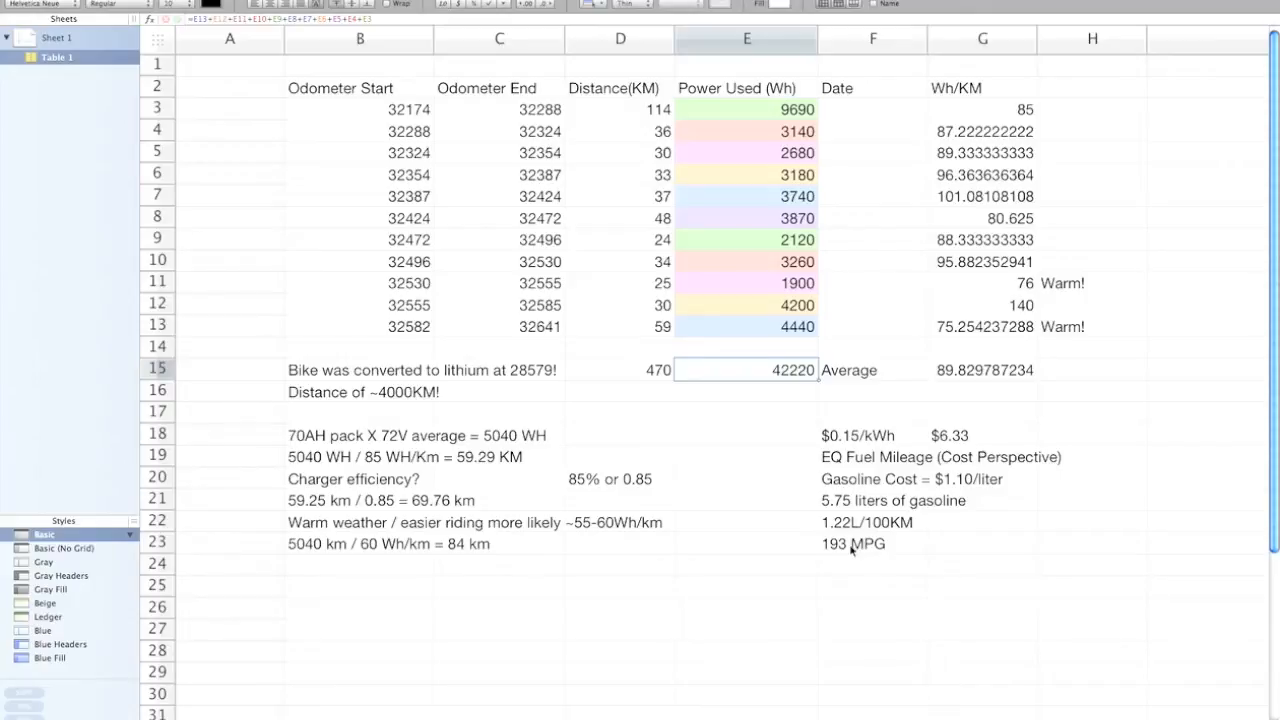
mouse_move(852, 550)
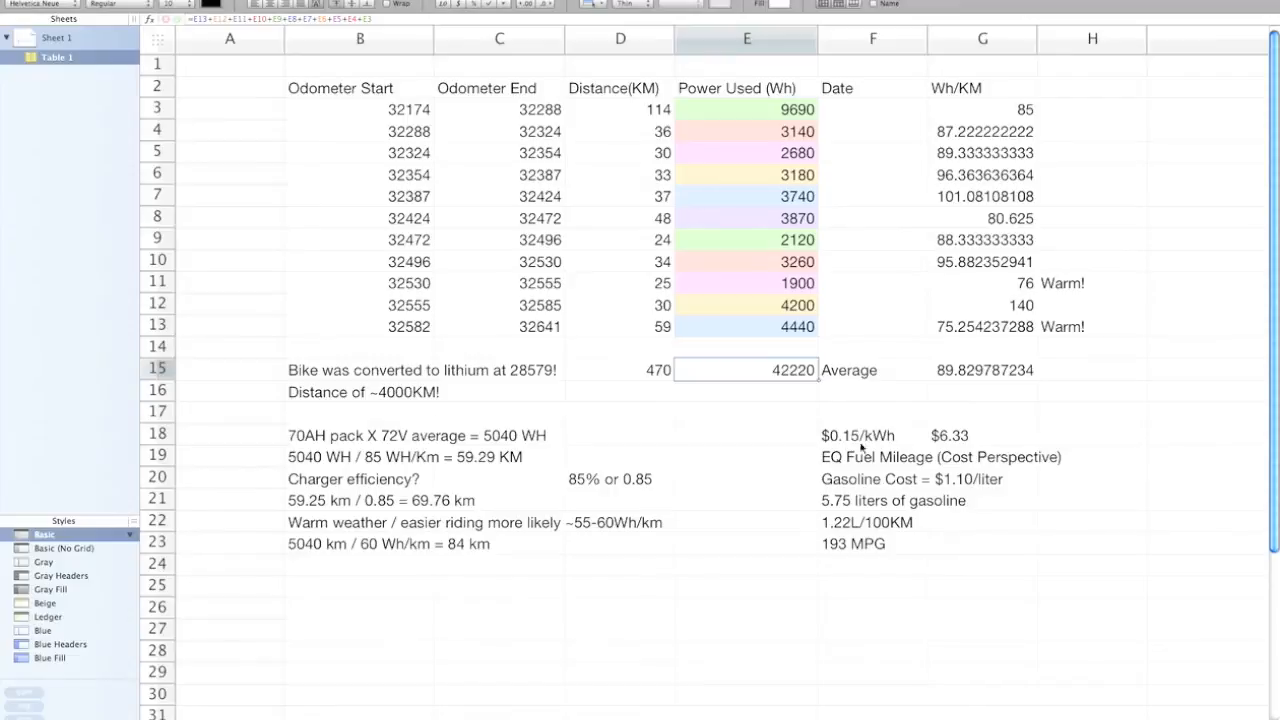
mouse_move(856, 458)
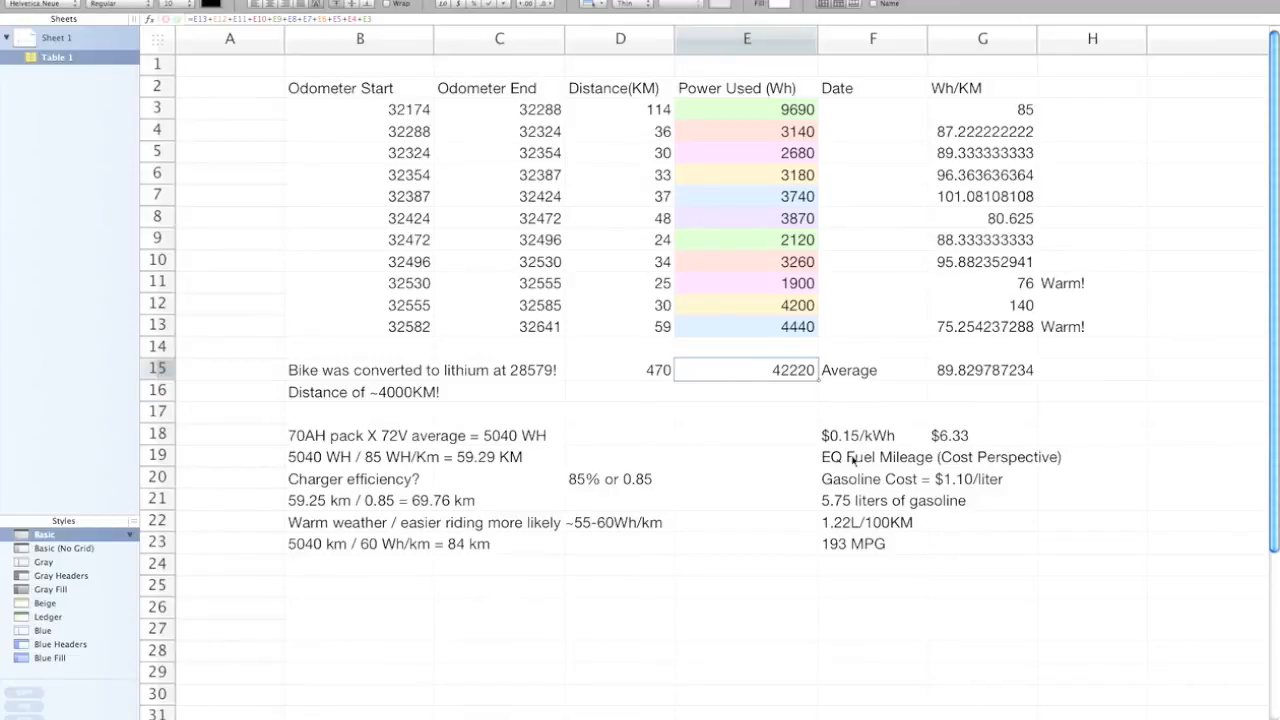
mouse_move(764, 444)
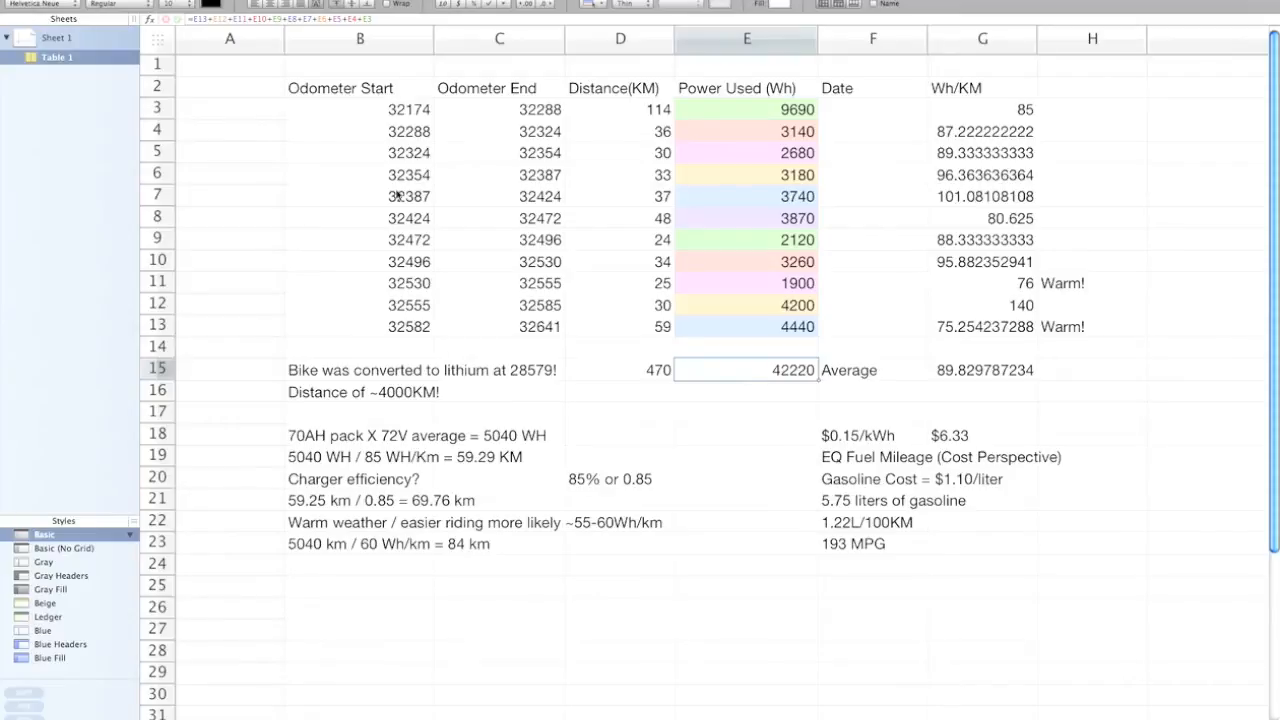
mouse_move(432, 452)
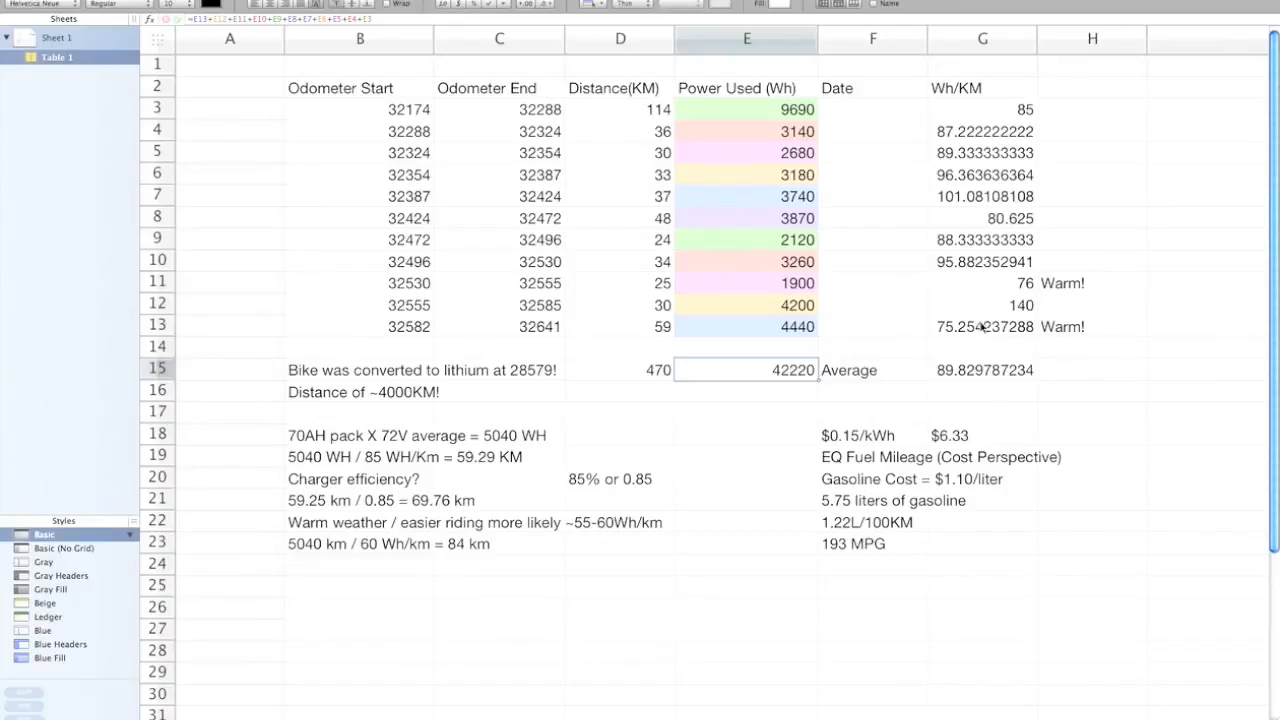
mouse_move(984, 340)
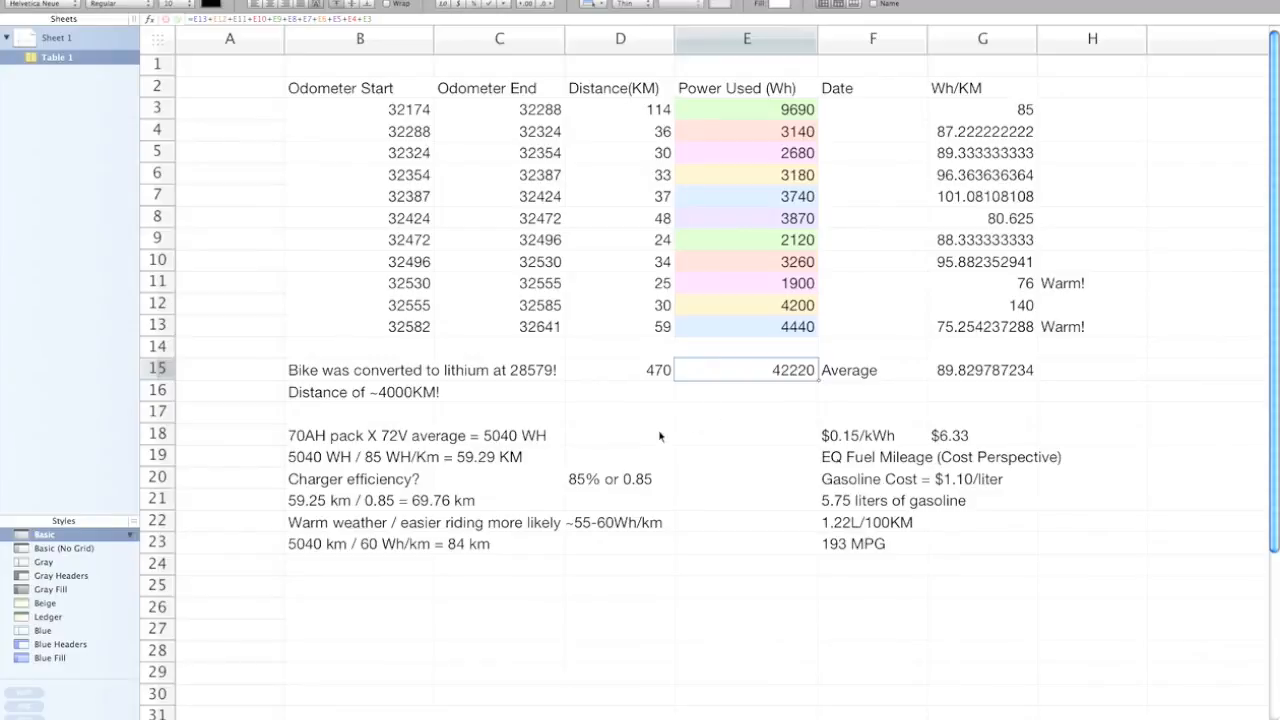
mouse_move(378, 520)
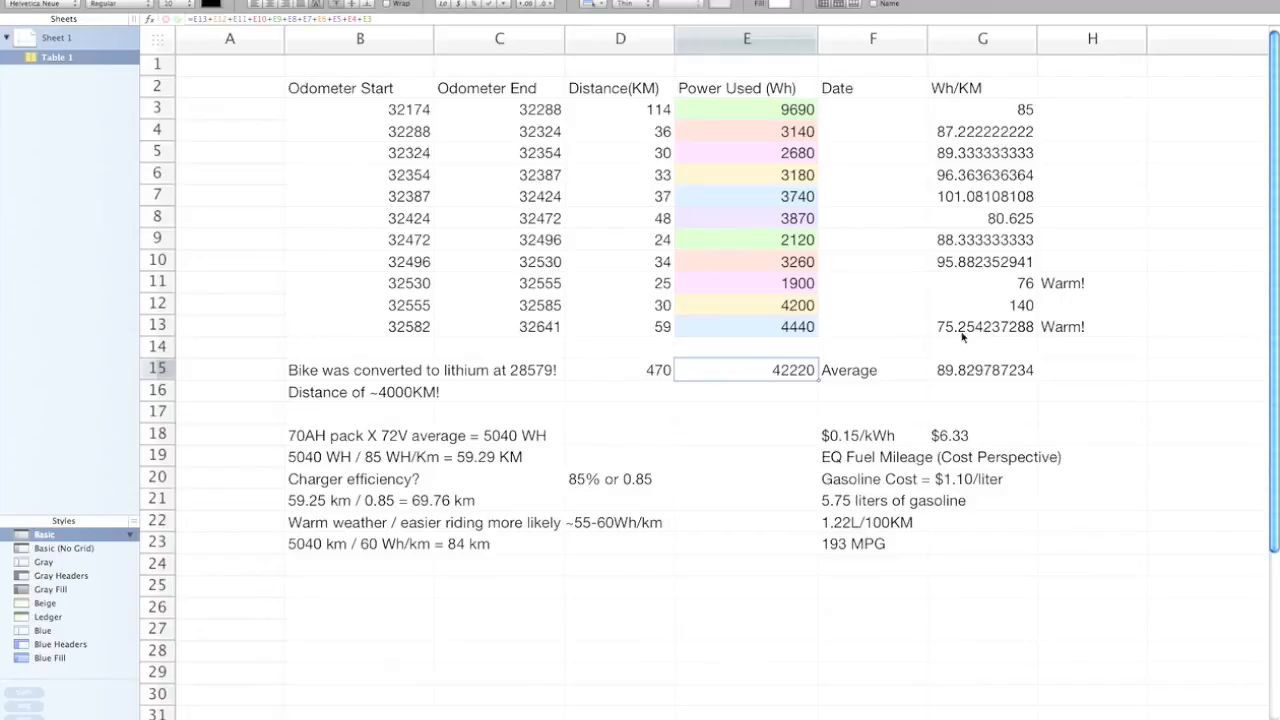
mouse_move(964, 334)
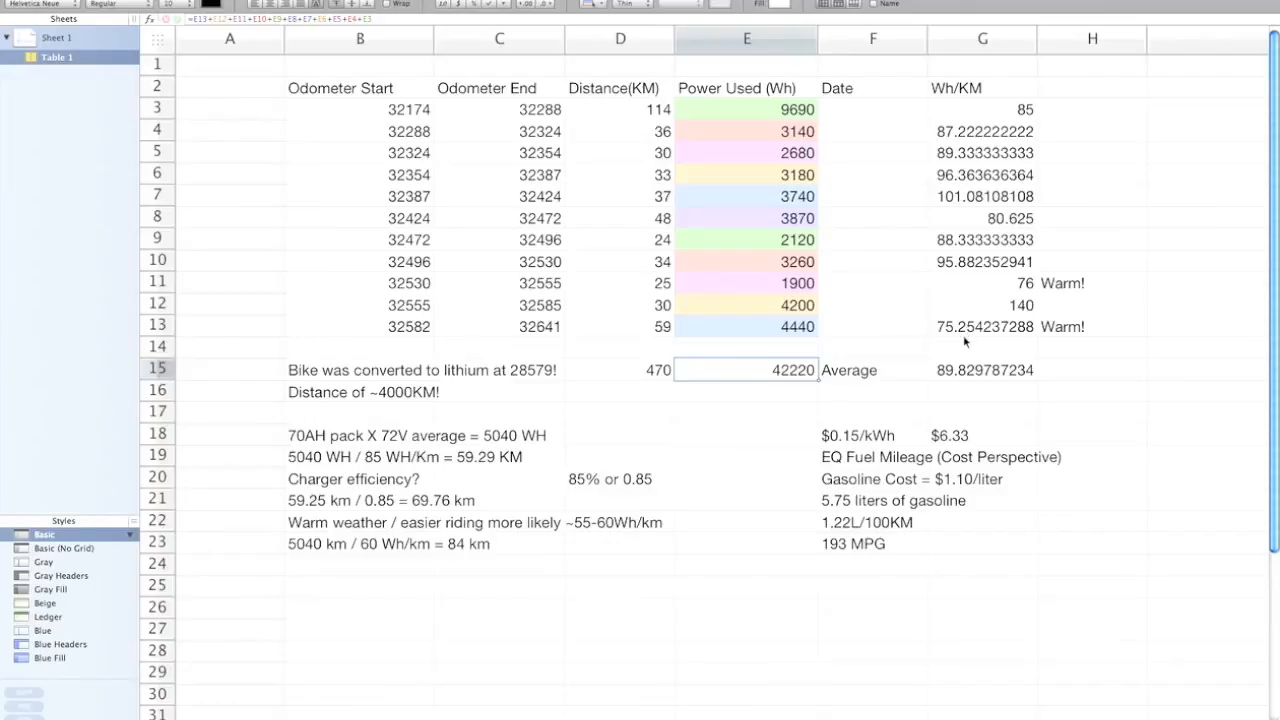
mouse_move(1068, 282)
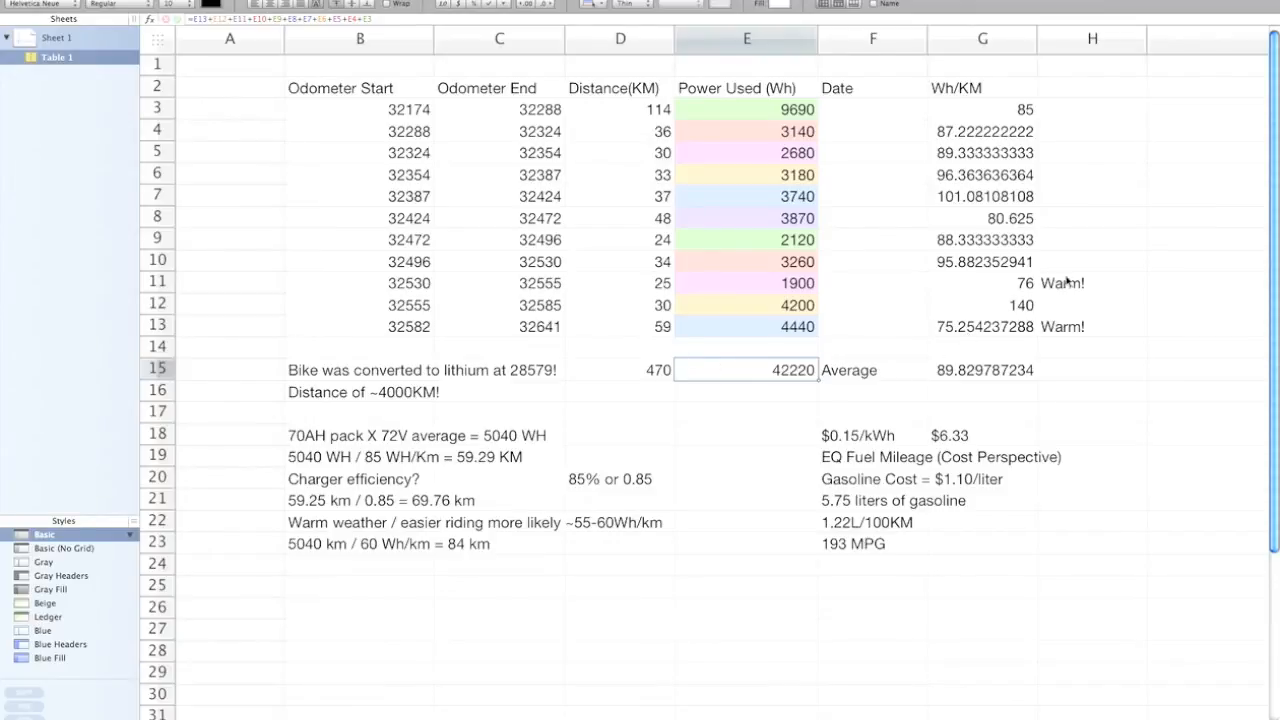
mouse_move(1072, 284)
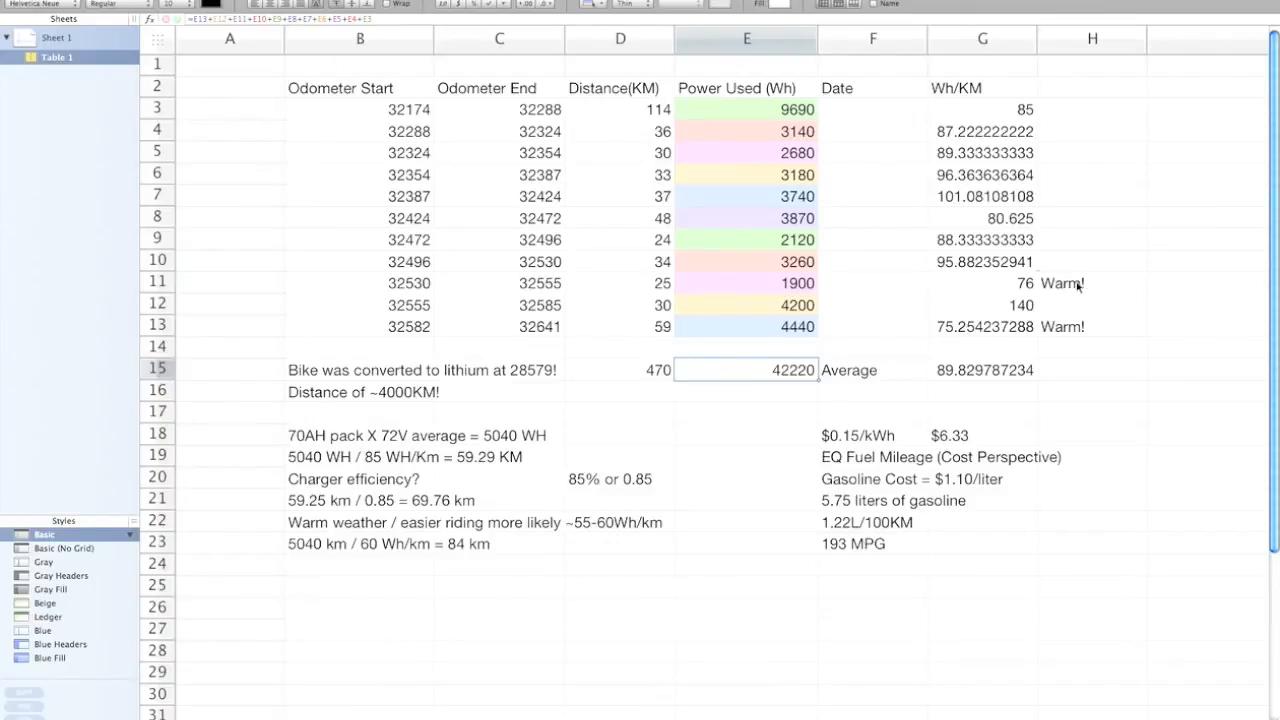
- Leave the power-used total formula so its coloured references clear
left_click(1092, 284)
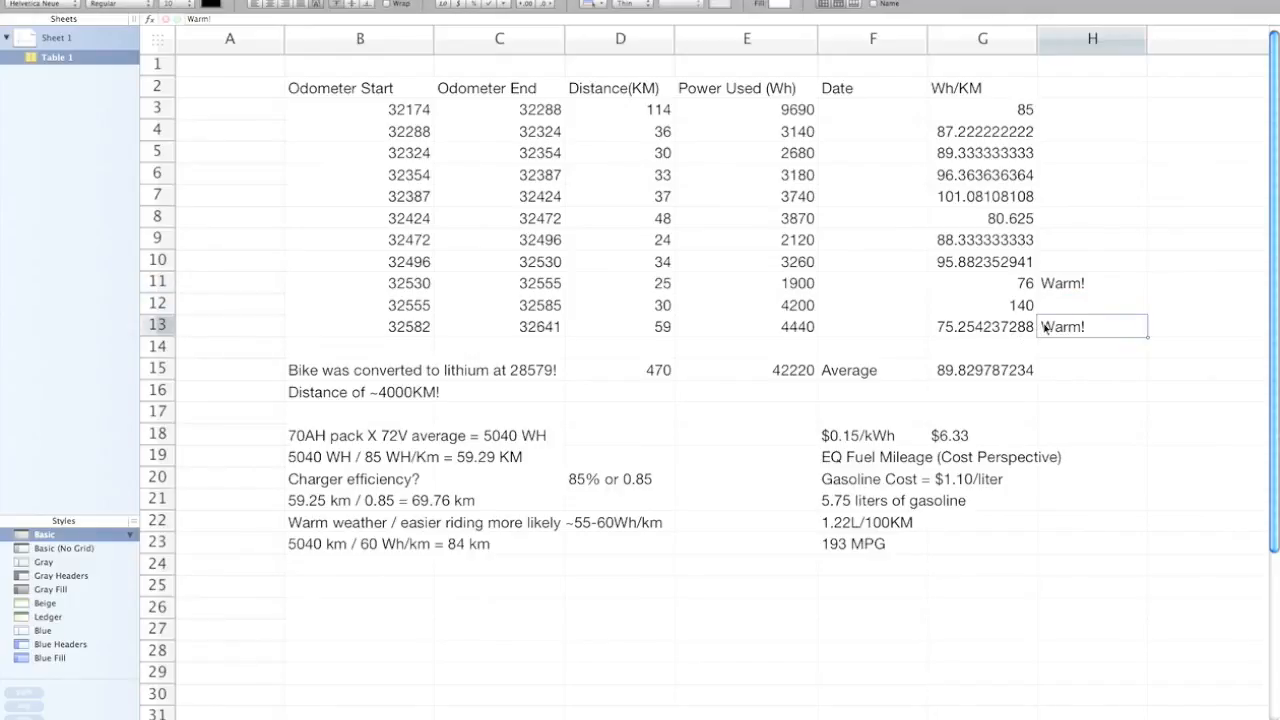
mouse_move(1064, 328)
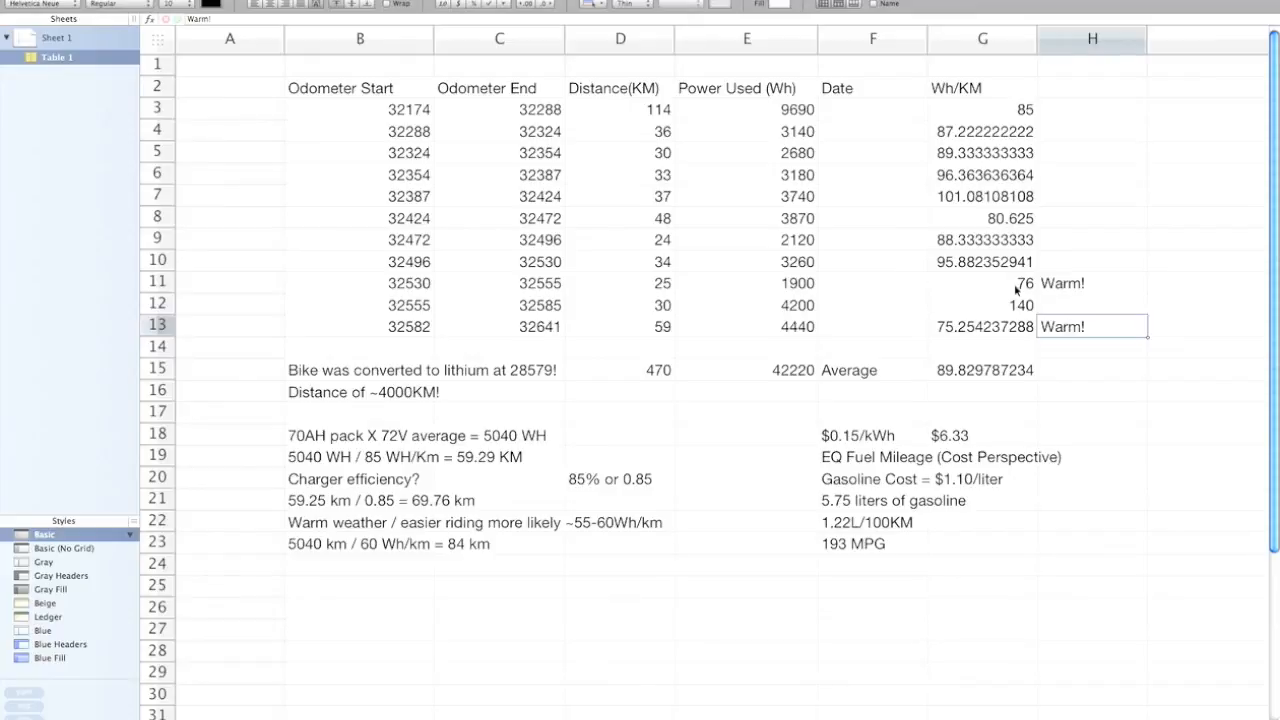
mouse_move(632, 348)
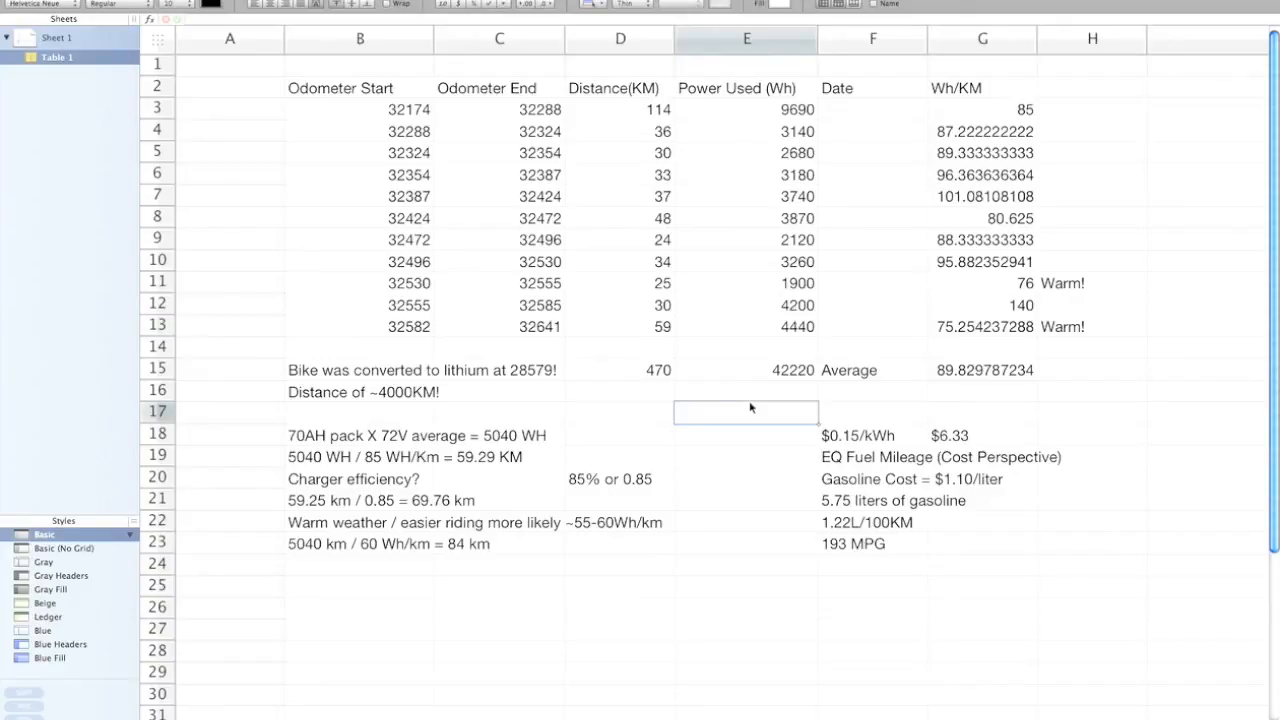
mouse_move(742, 412)
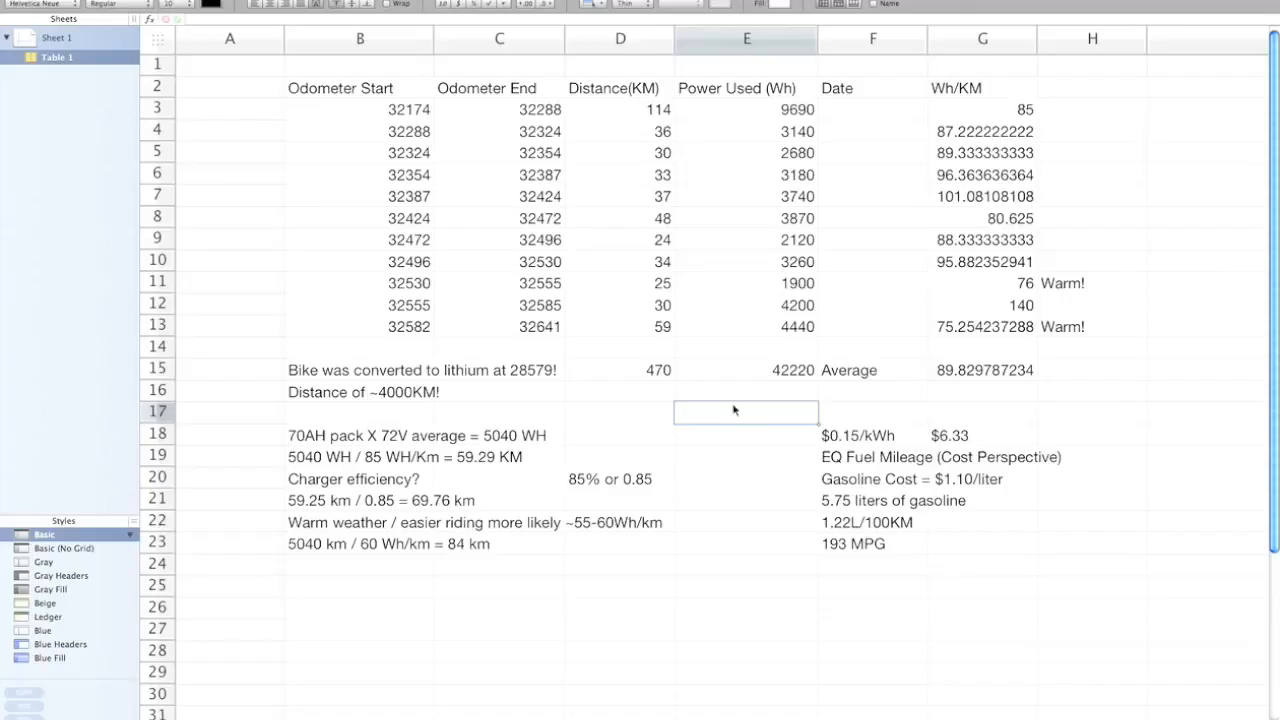
mouse_move(656, 410)
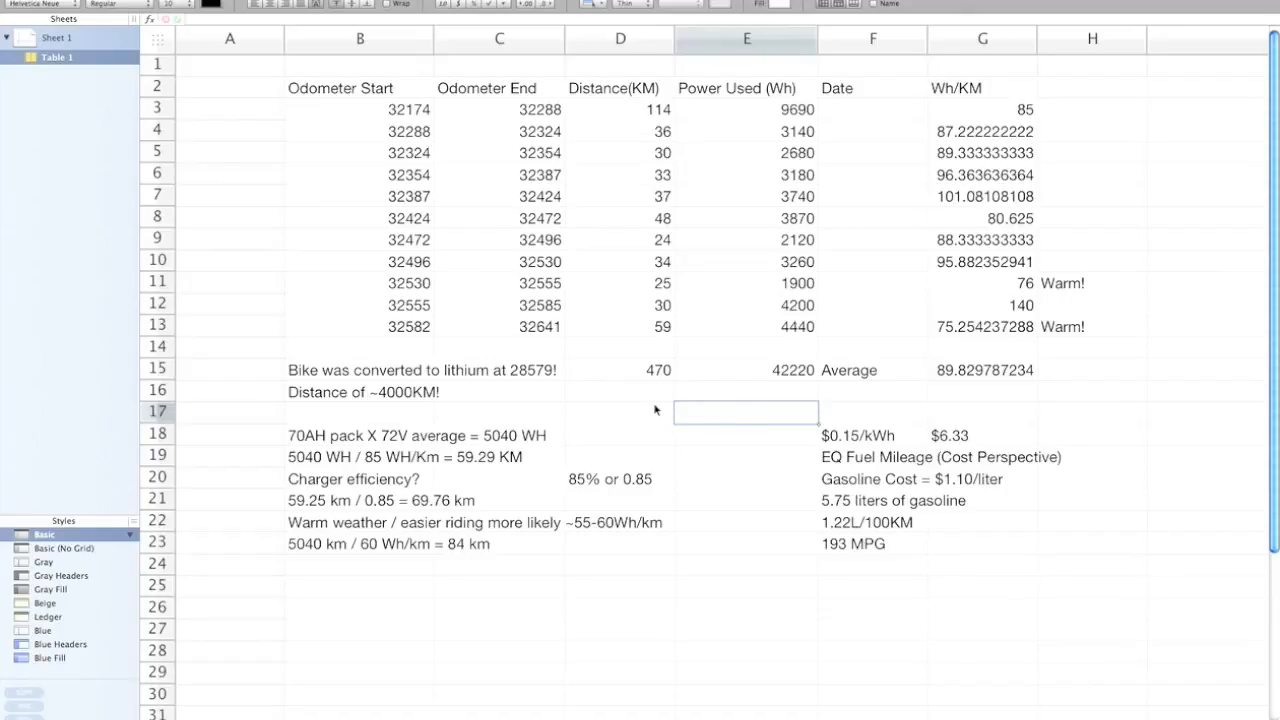
mouse_move(524, 408)
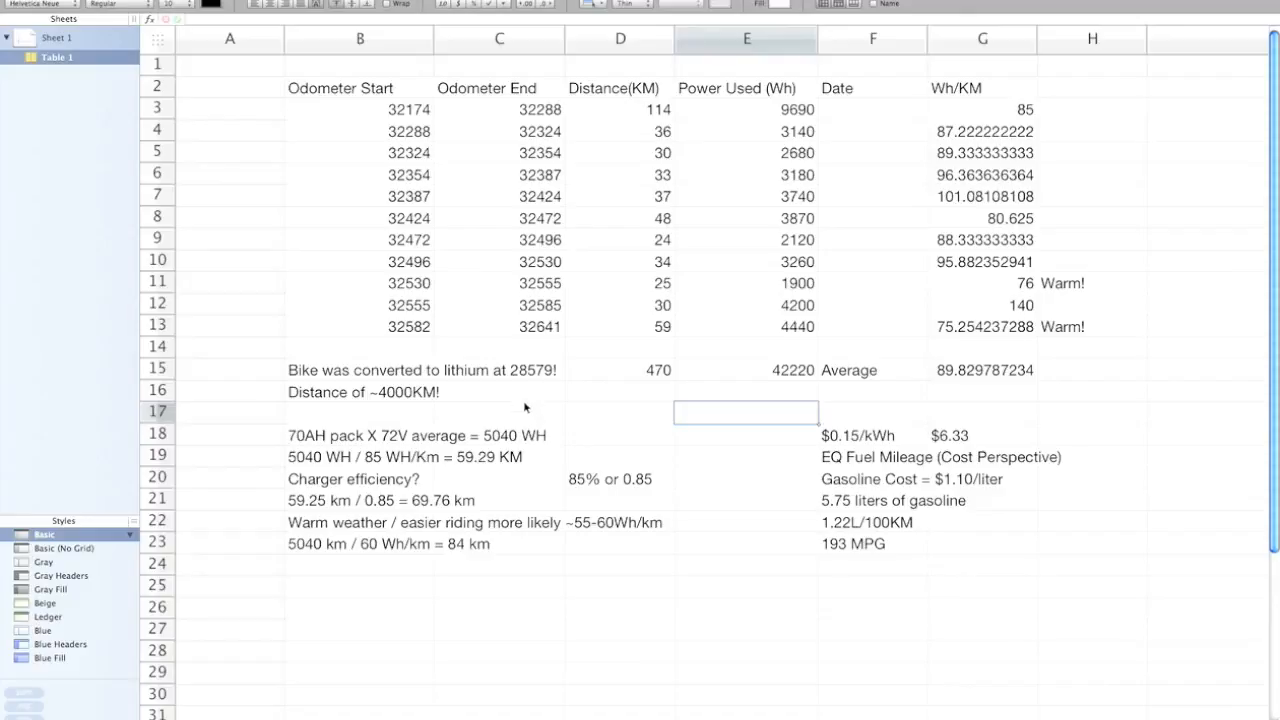